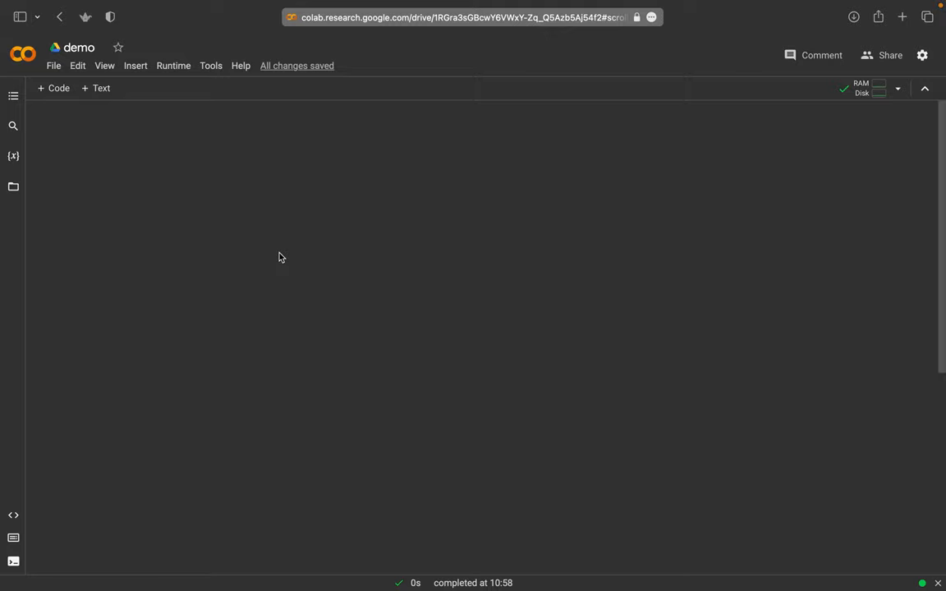
- Add a code cell with len([1,2,3,4,5]) and run it to get 5
{"action": "left_click", "coordinate": [52, 89]}
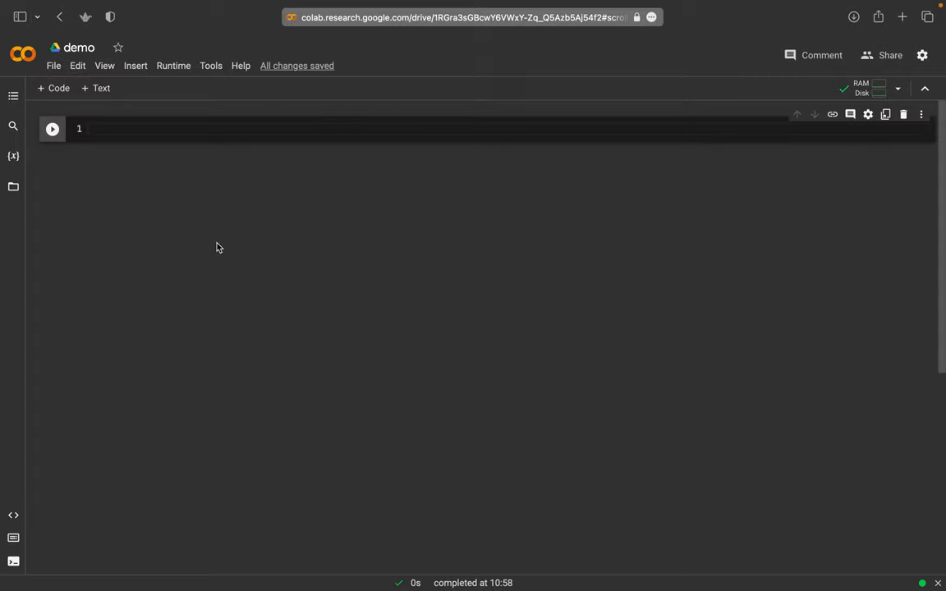
{"action": "type", "text": "len"}
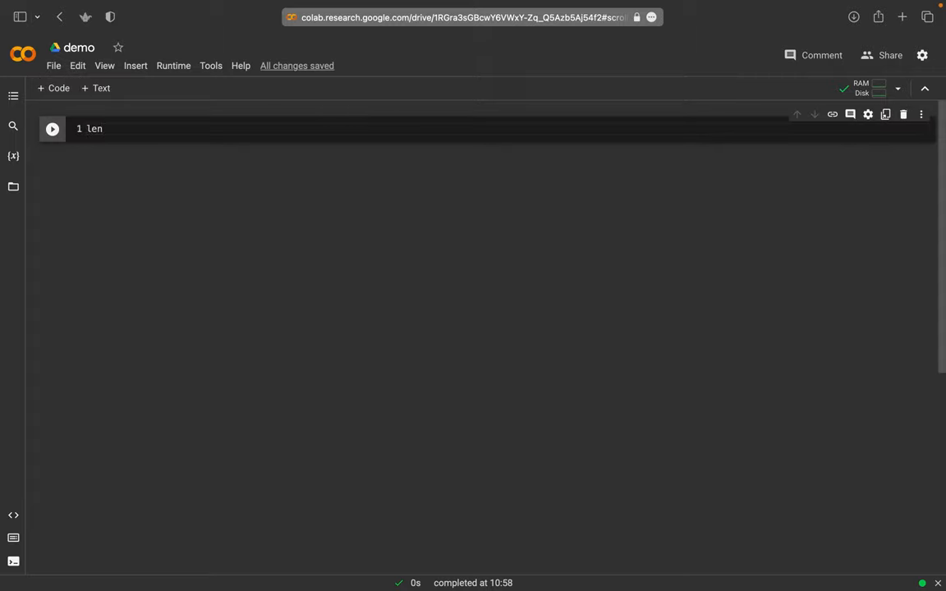
{"action": "type", "text": "({})"}
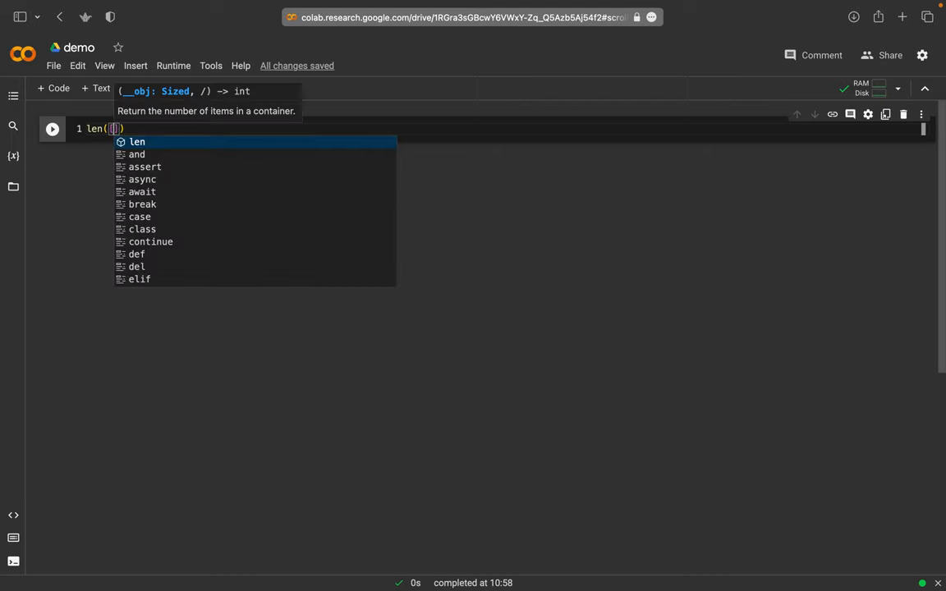
{"action": "type", "text": "1,2,3,4,"}
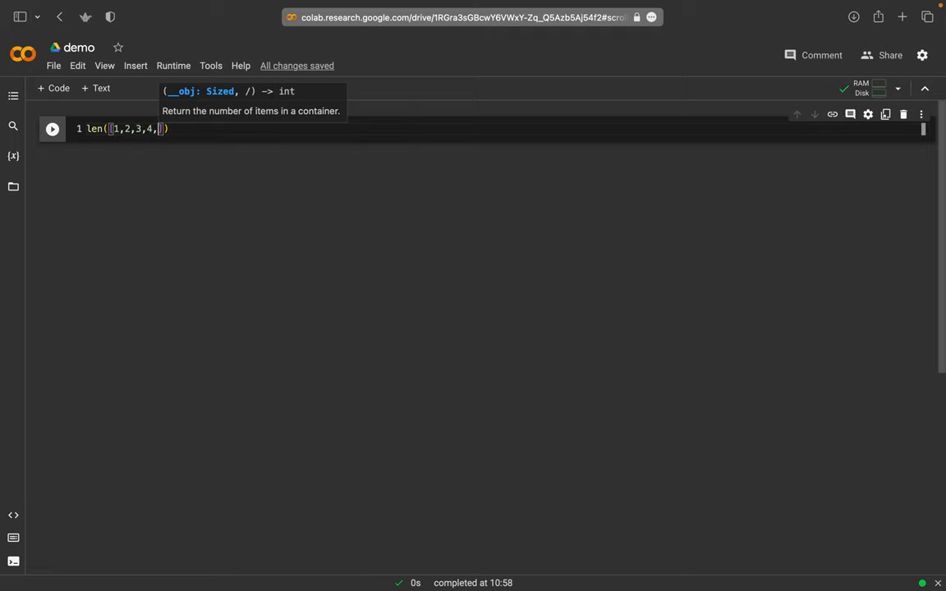
{"action": "left_click", "coordinate": [52, 128]}
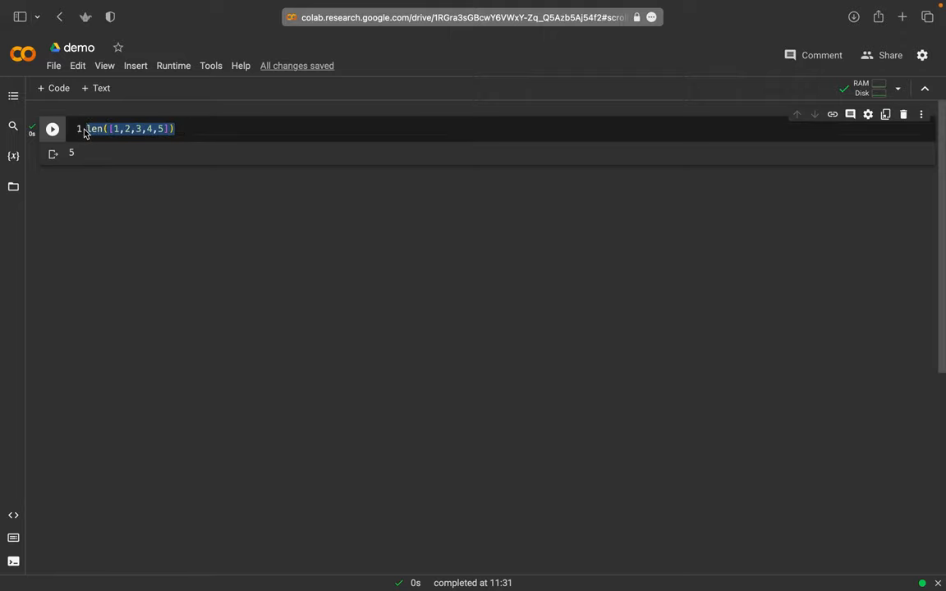
- Add a '# Definitions' text cell on top and reduce the code cell to 'def'
{"action": "type", "text": "De"}
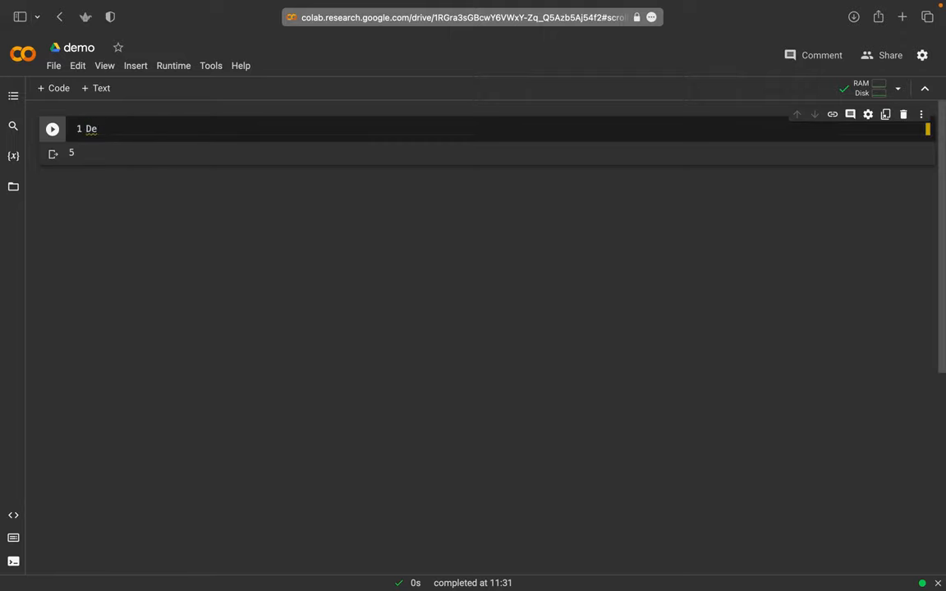
{"action": "type", "text": "finitions"}
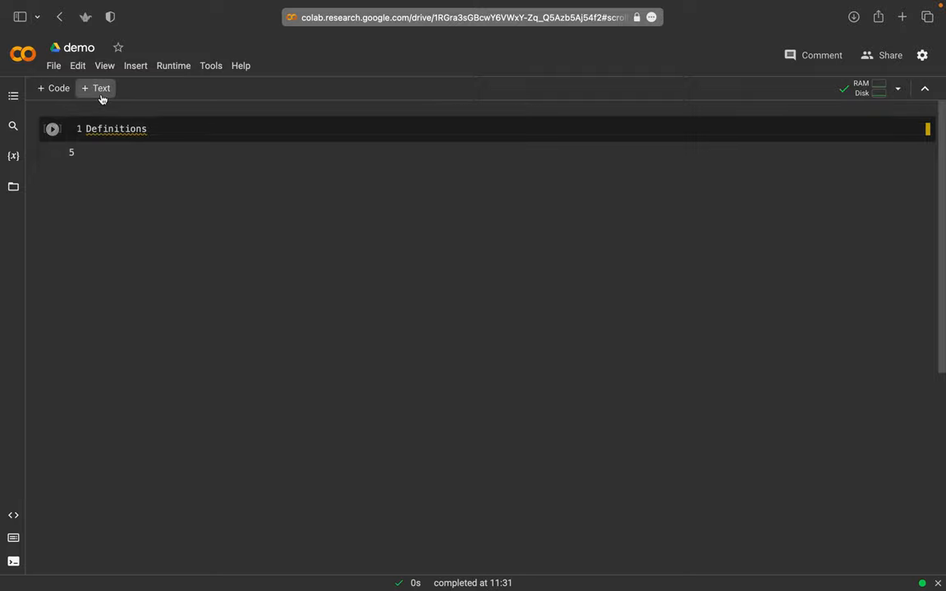
{"action": "left_click", "coordinate": [96, 89]}
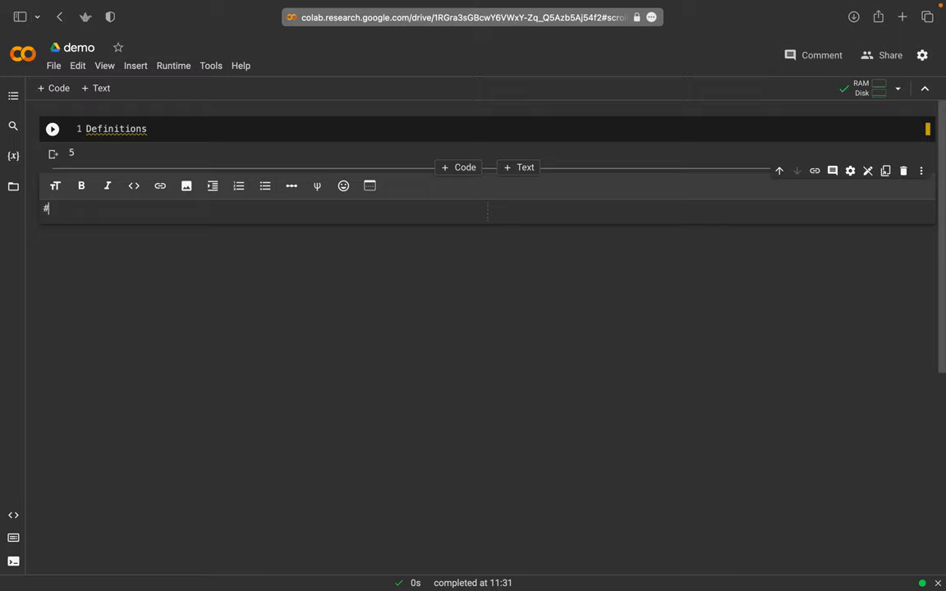
{"action": "type", "text": "Definitions"}
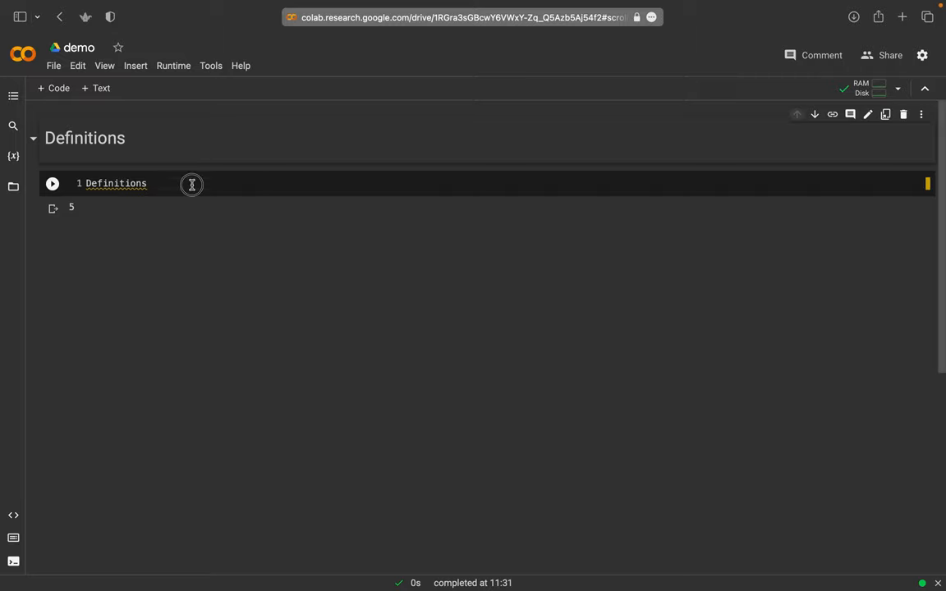
{"action": "double_click", "coordinate": [115, 184]}
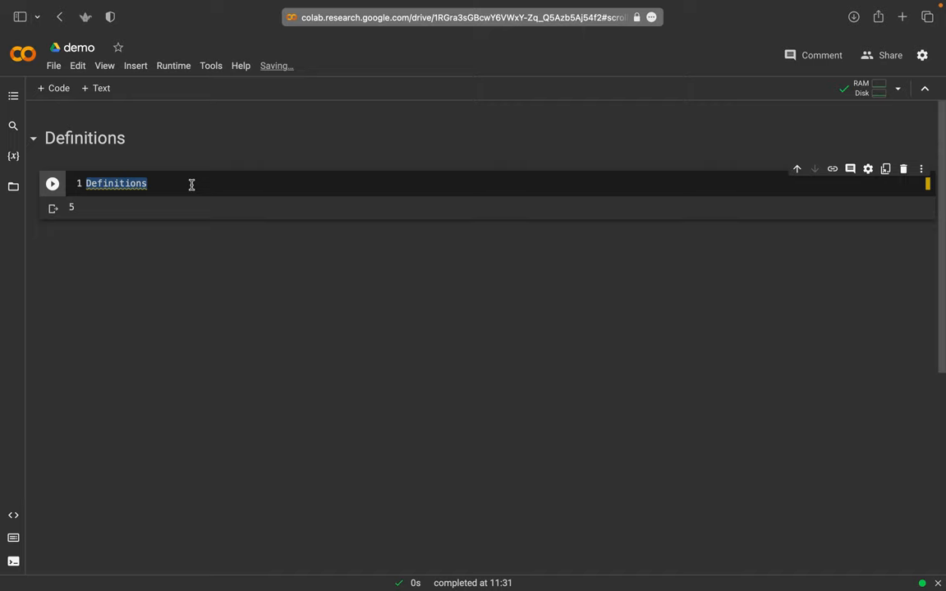
{"action": "type", "text": "def"}
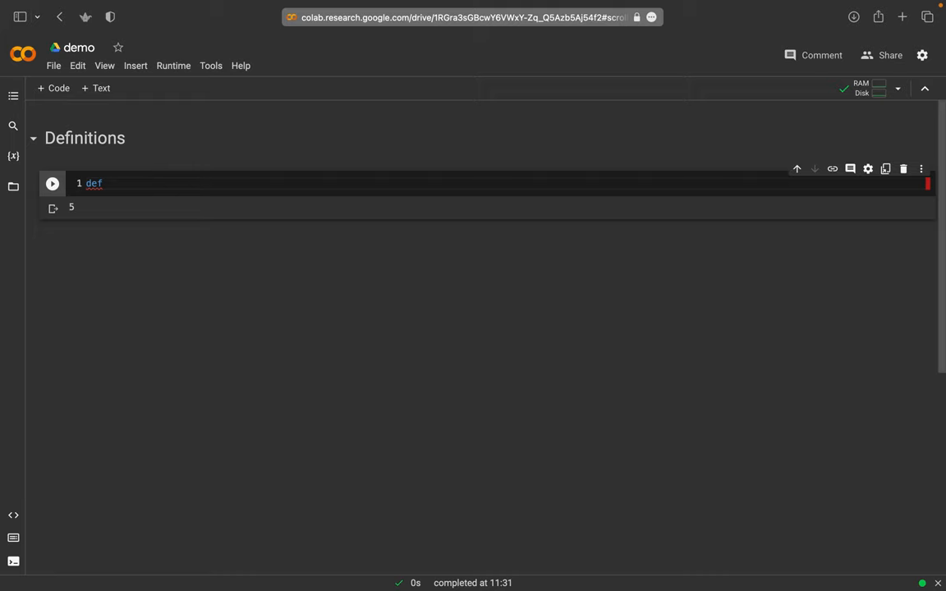
- Write def plusOne(a): with body a + 1 and run the cell
{"action": "type", "text": "plus"}
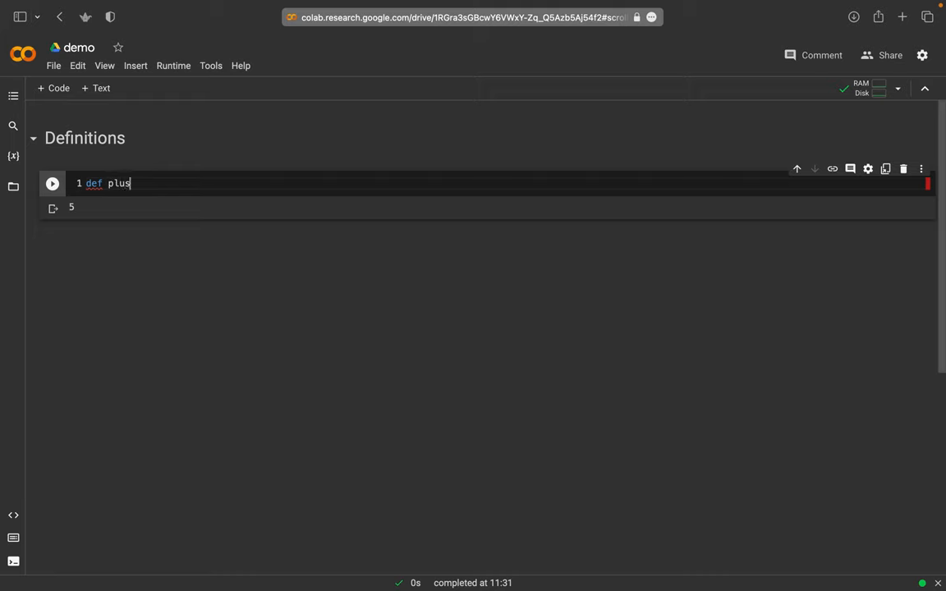
{"action": "type", "text": "One()"}
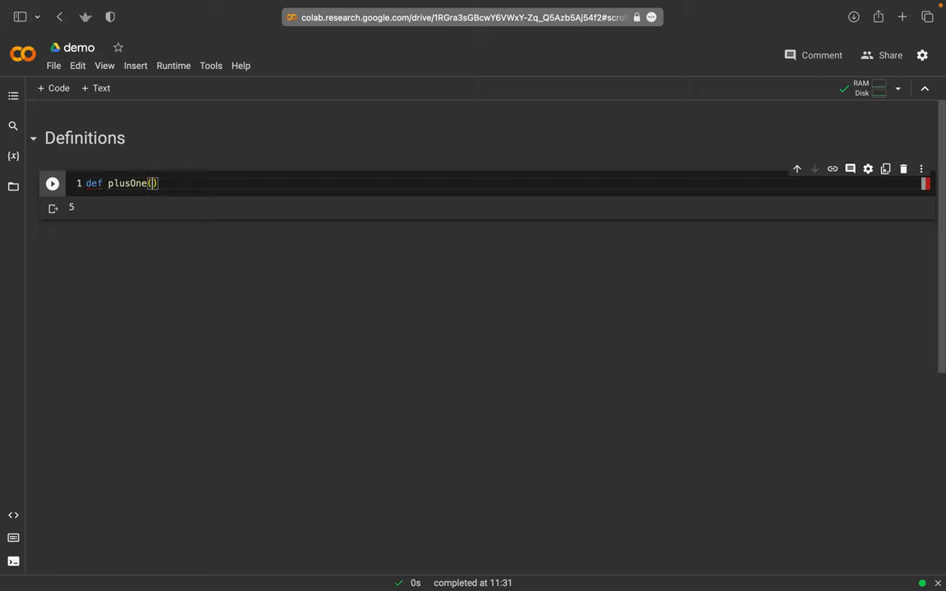
{"action": "type", "text": "a"}
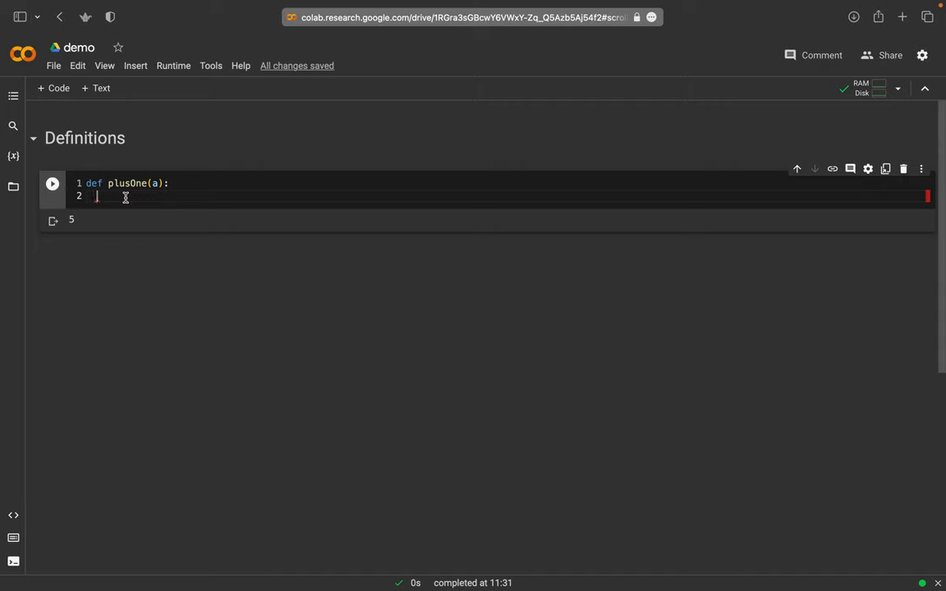
{"action": "type", "text": "a + 1"}
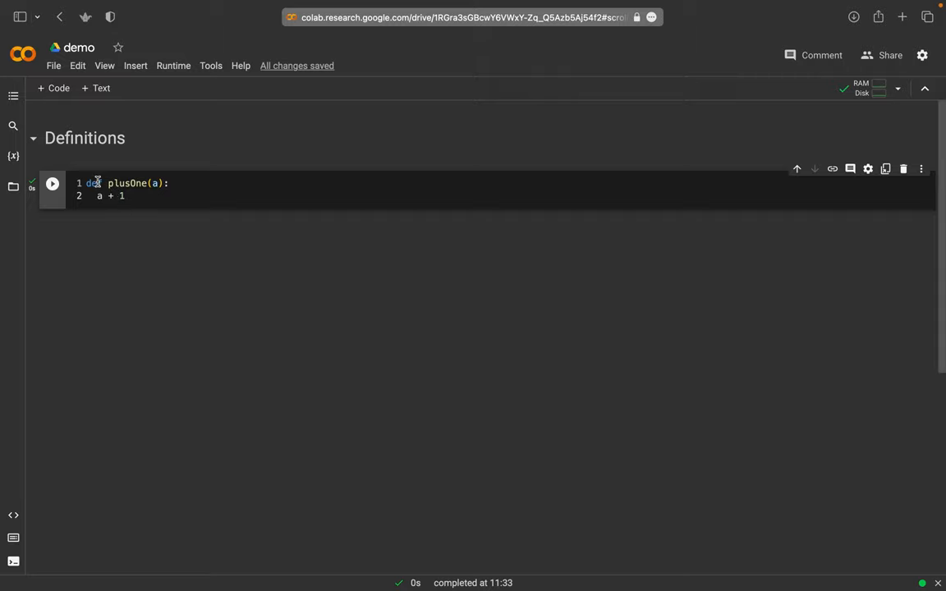
{"action": "mouse_move", "coordinate": [105, 180]}
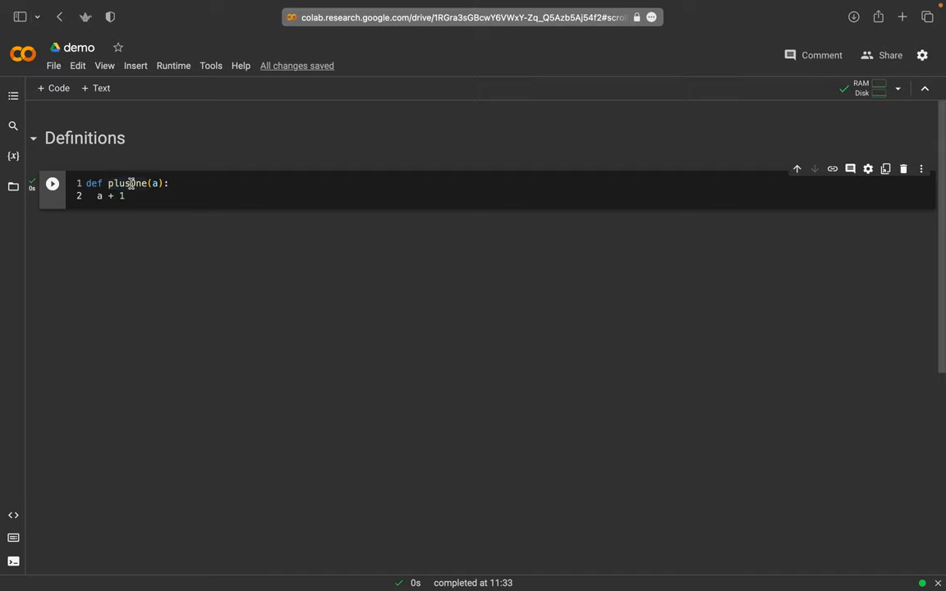
- Add a cell calling plusOne(3) and run it, producing no output
{"action": "left_click", "coordinate": [53, 89]}
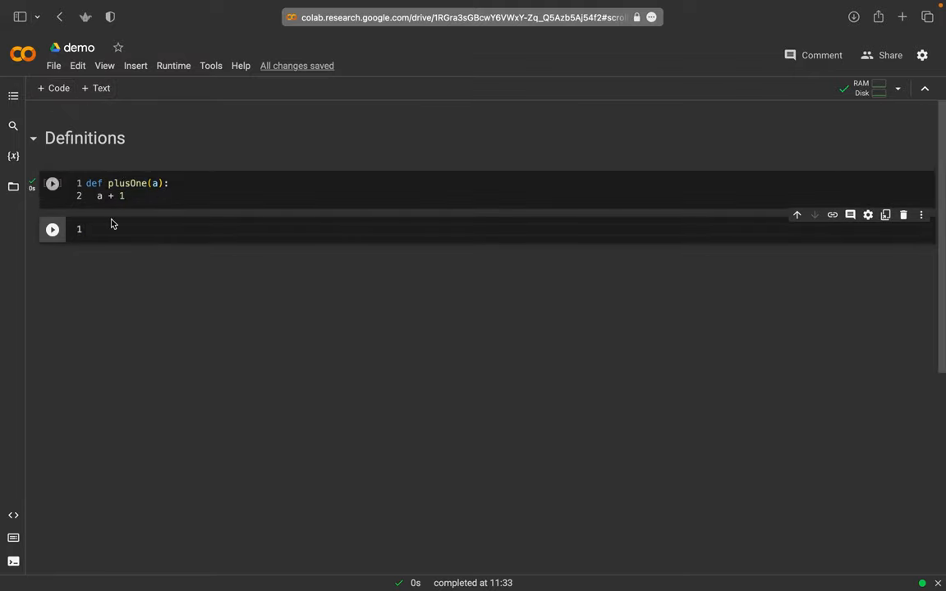
{"action": "type", "text": "pl"}
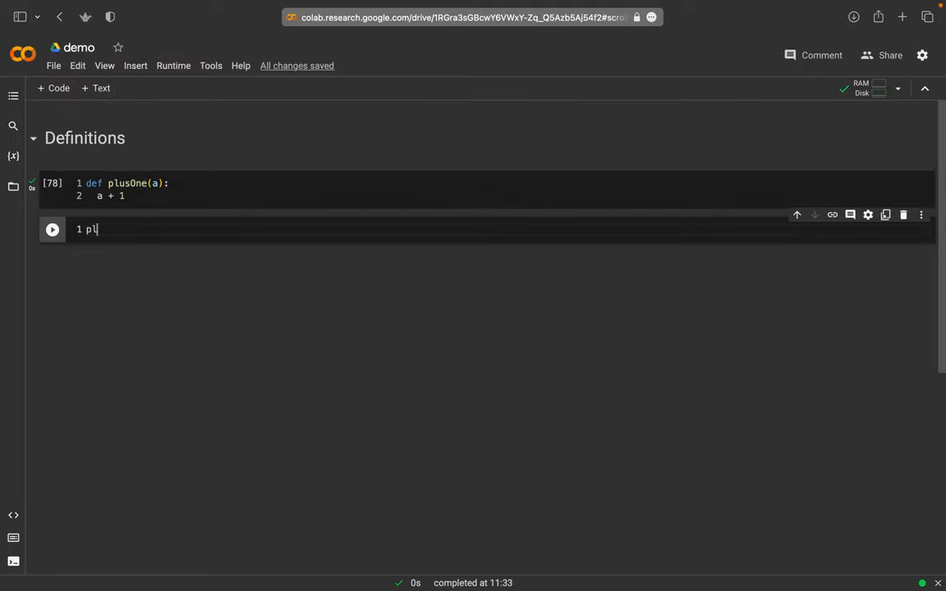
{"action": "type", "text": "us"}
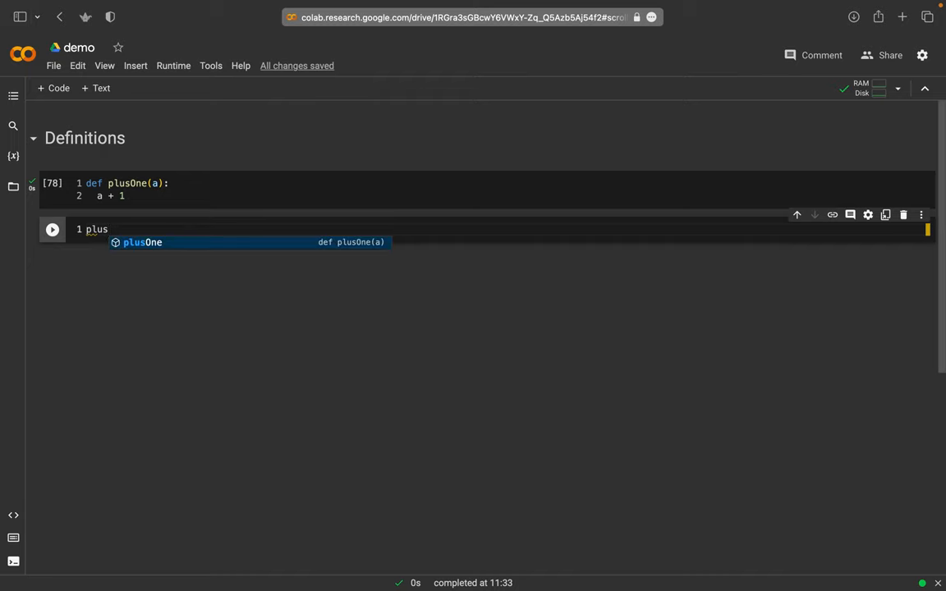
{"action": "left_click", "coordinate": [141, 241]}
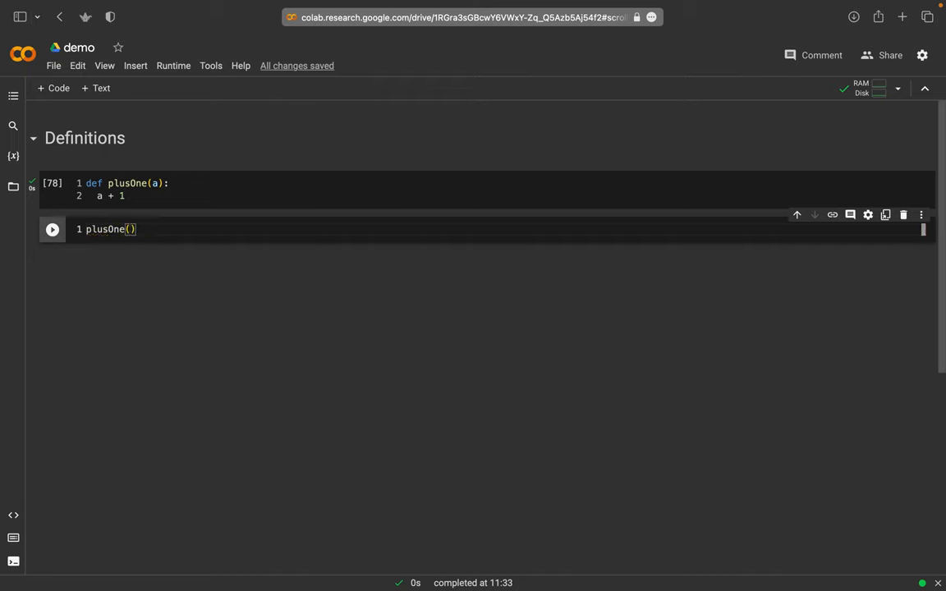
{"action": "type", "text": "3"}
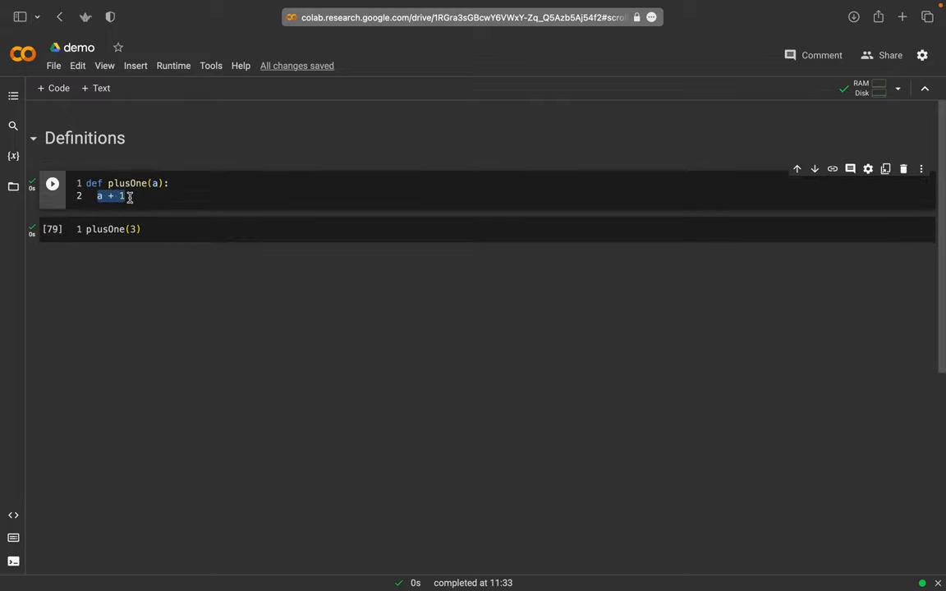
- Change plusOne's body to res = a + 1 and return res, then rerun the definition
{"action": "left_click", "coordinate": [125, 195]}
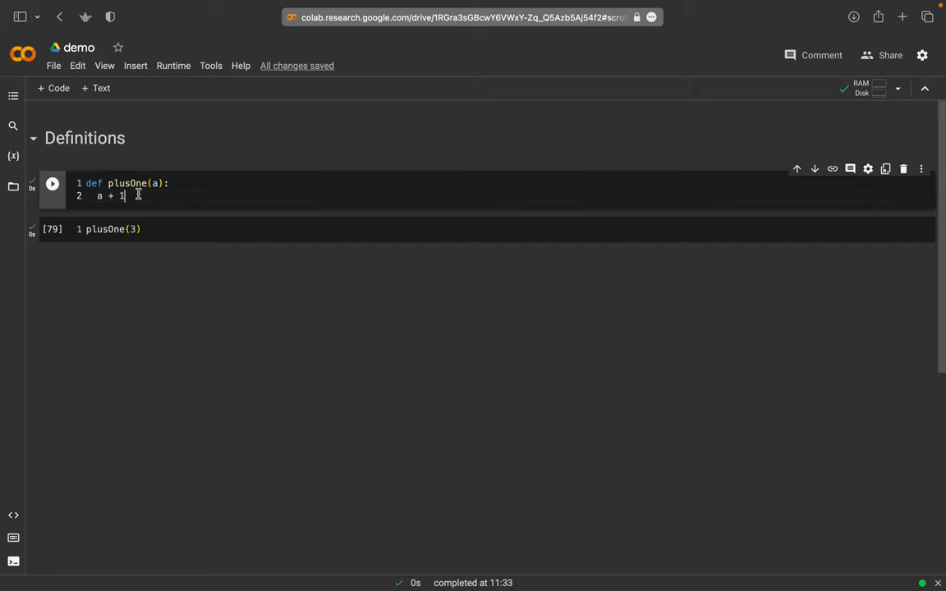
{"action": "type", "text": "res ="}
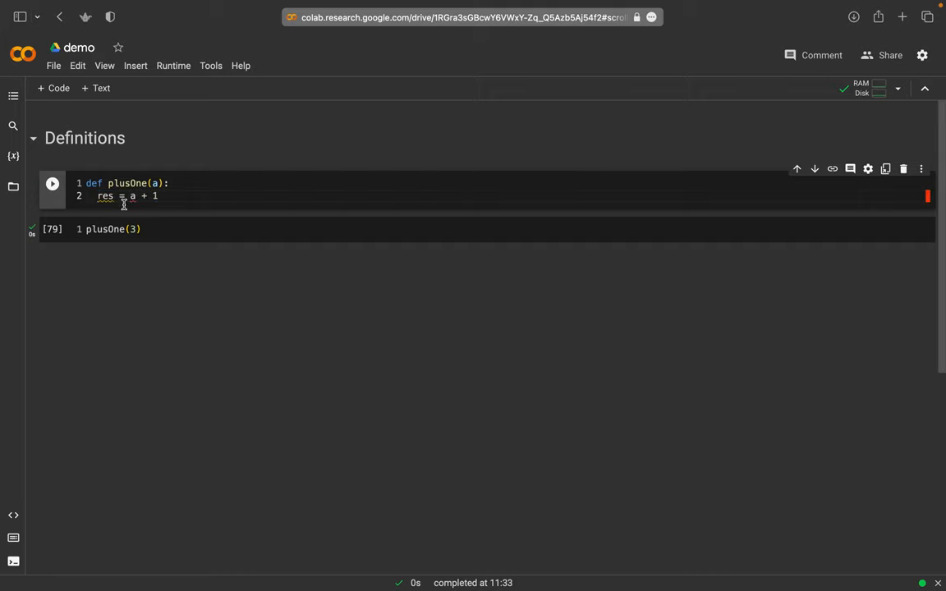
{"action": "key", "text": "Return"}
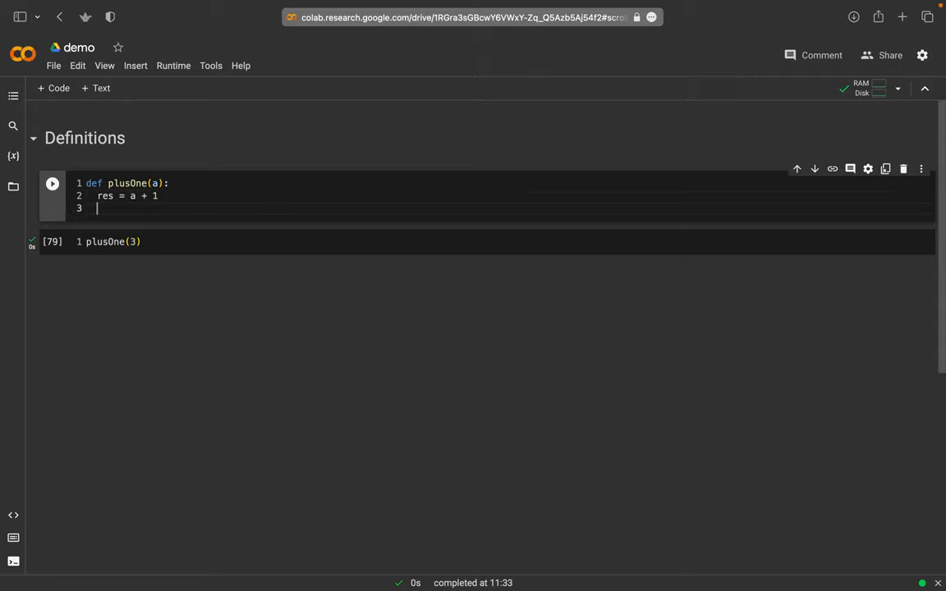
{"action": "type", "text": "re"}
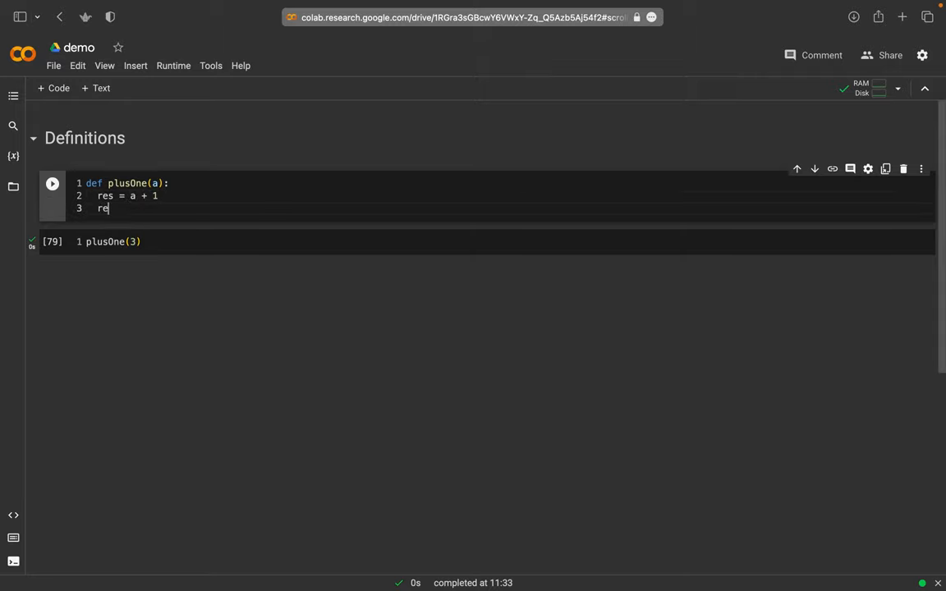
{"action": "type", "text": "turn"}
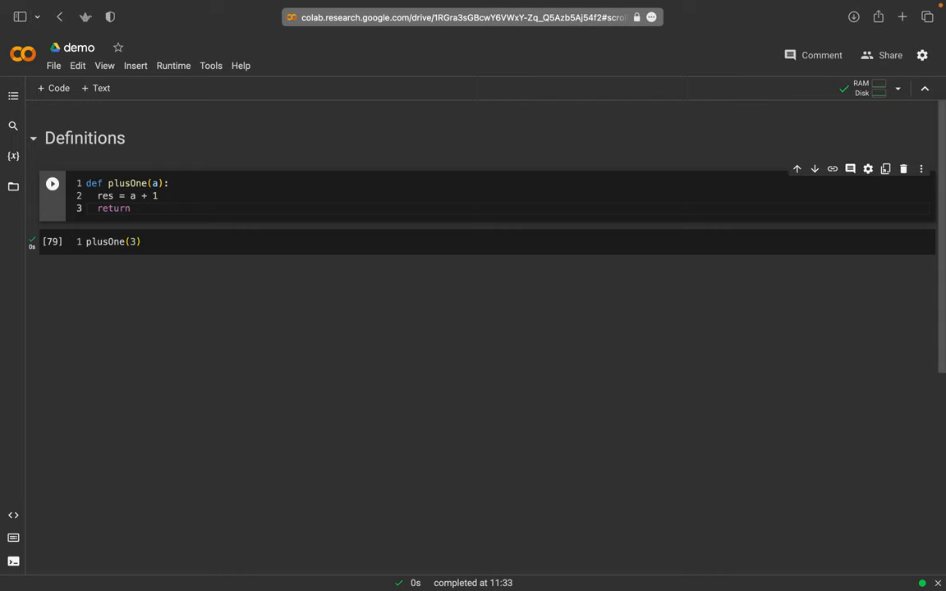
{"action": "type", "text": "res"}
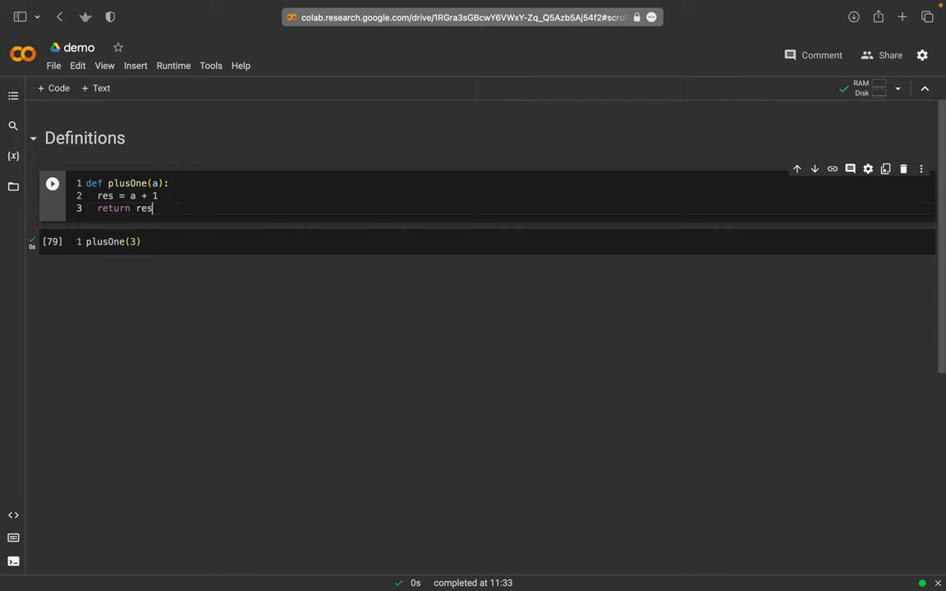
{"action": "left_click", "coordinate": [52, 184]}
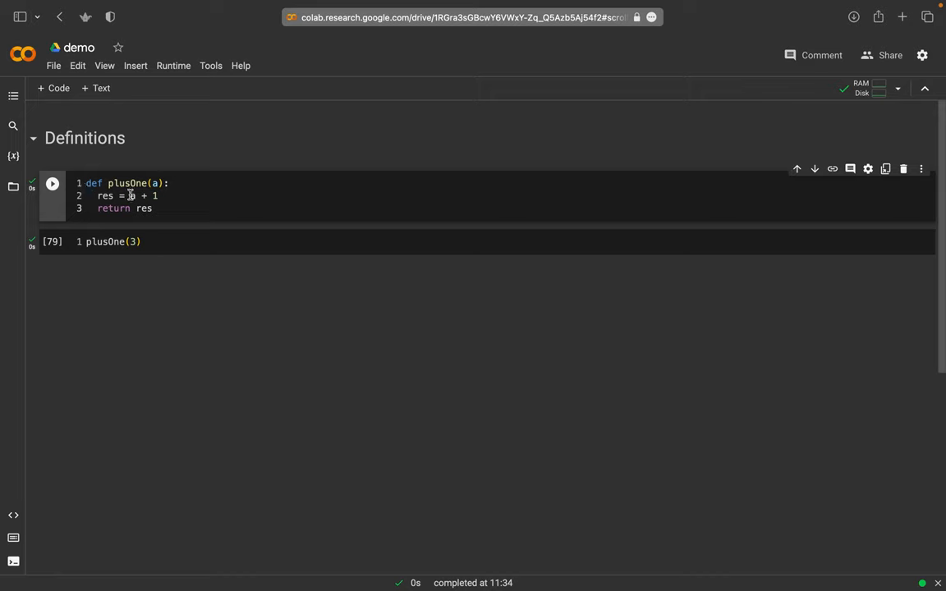
- Run the plusOne(3) cell so it outputs 4
{"action": "double_click", "coordinate": [128, 184]}
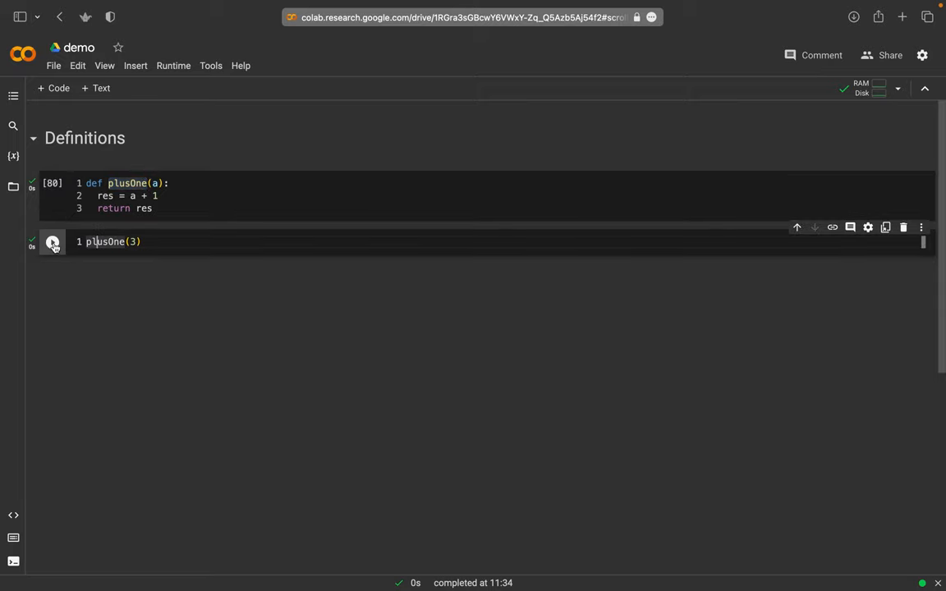
{"action": "left_click", "coordinate": [52, 242]}
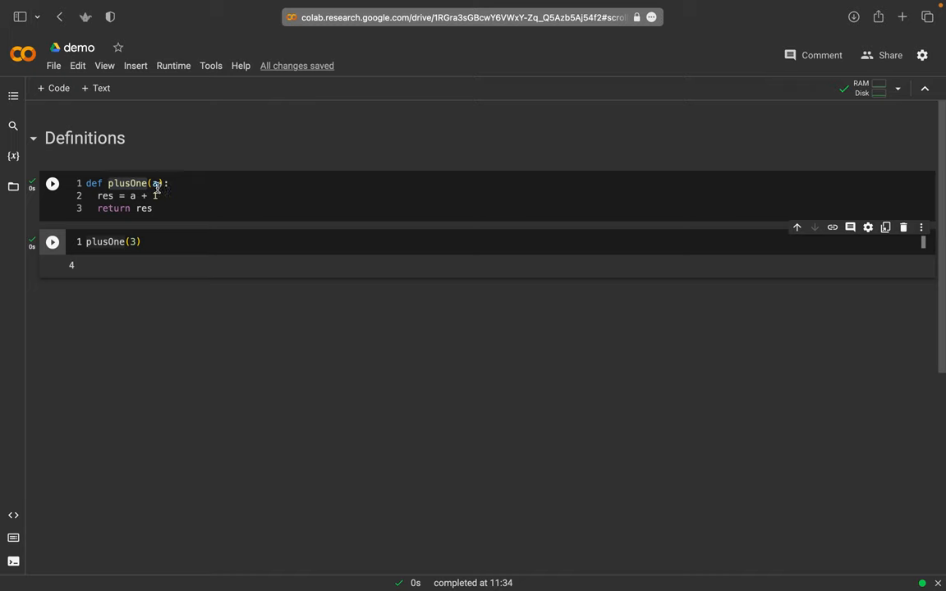
- Change the call to plusOne(42) and rerun it to output 43
{"action": "left_click", "coordinate": [151, 195]}
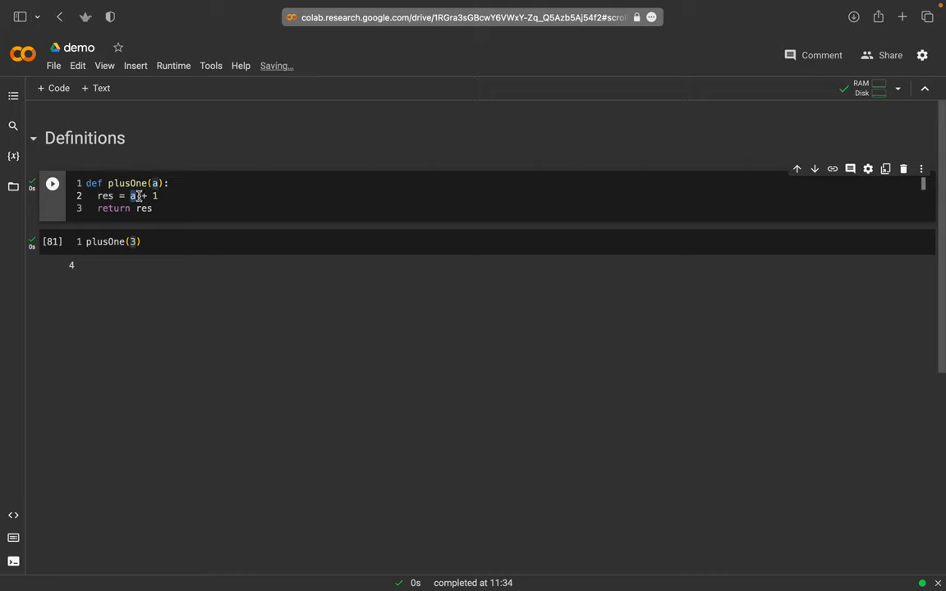
{"action": "mouse_move", "coordinate": [129, 195]}
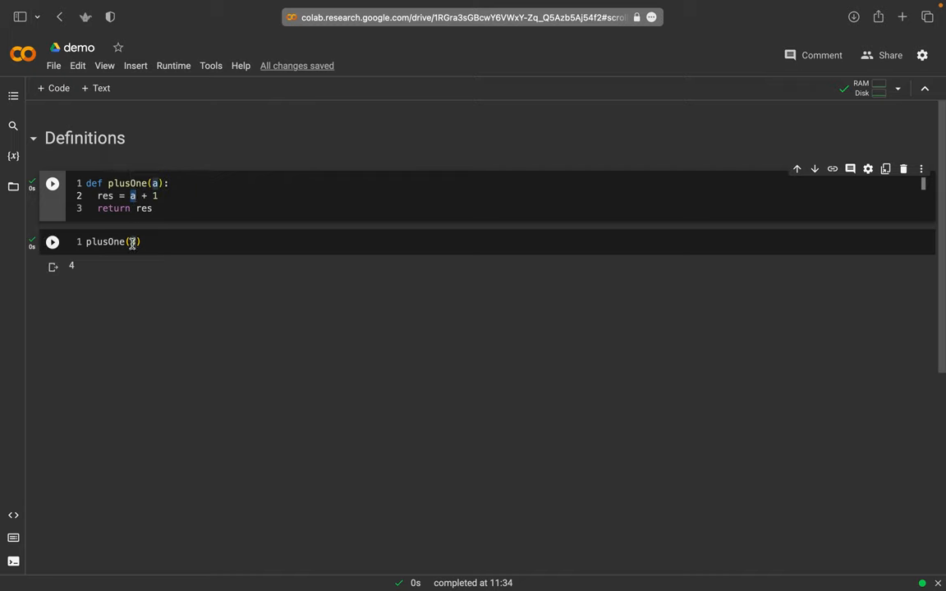
{"action": "type", "text": "3"}
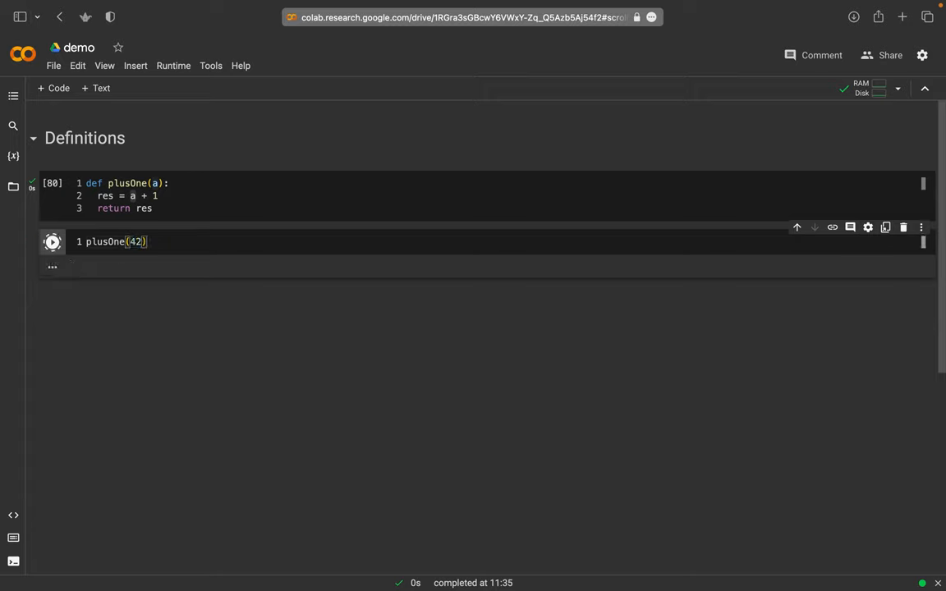
{"action": "left_click", "coordinate": [53, 242]}
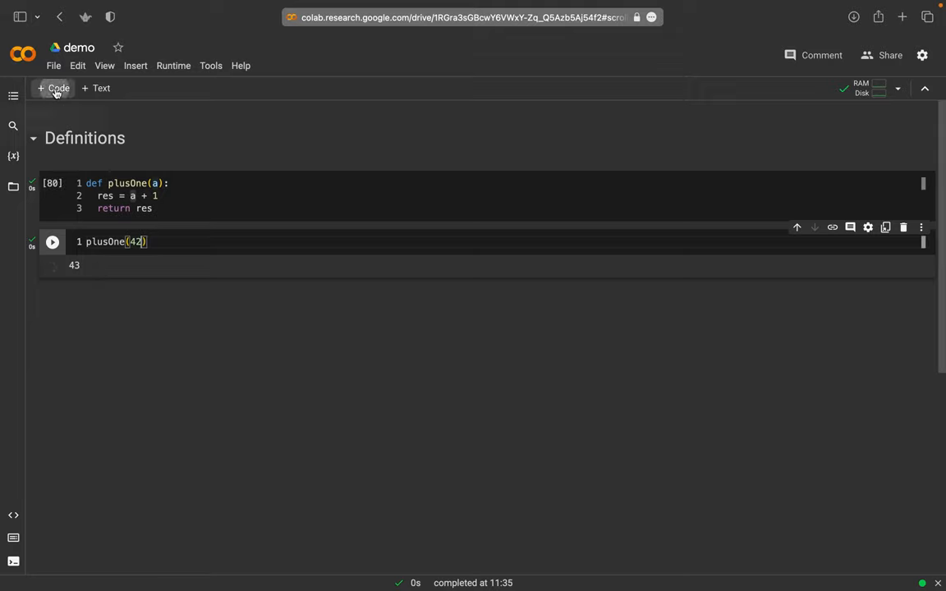
- Start a new cell with the signature def add3numbers(n1, n2, n3):
{"action": "left_click", "coordinate": [52, 88]}
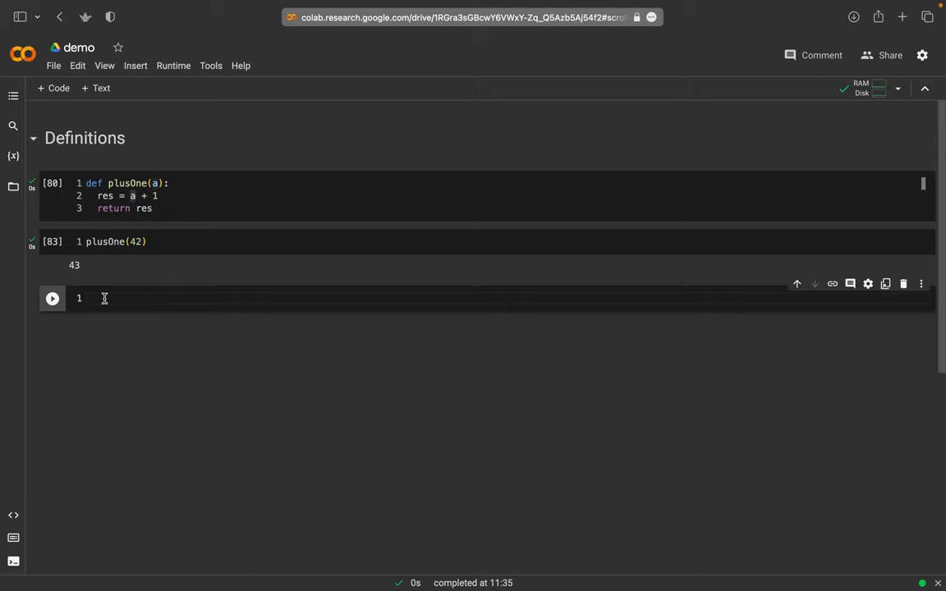
{"action": "type", "text": "d"}
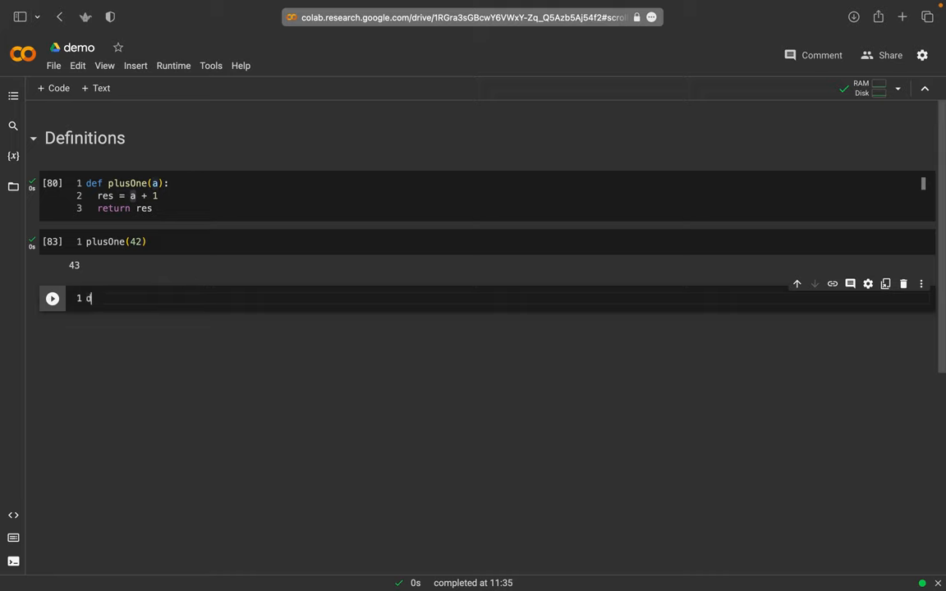
{"action": "type", "text": "ef"}
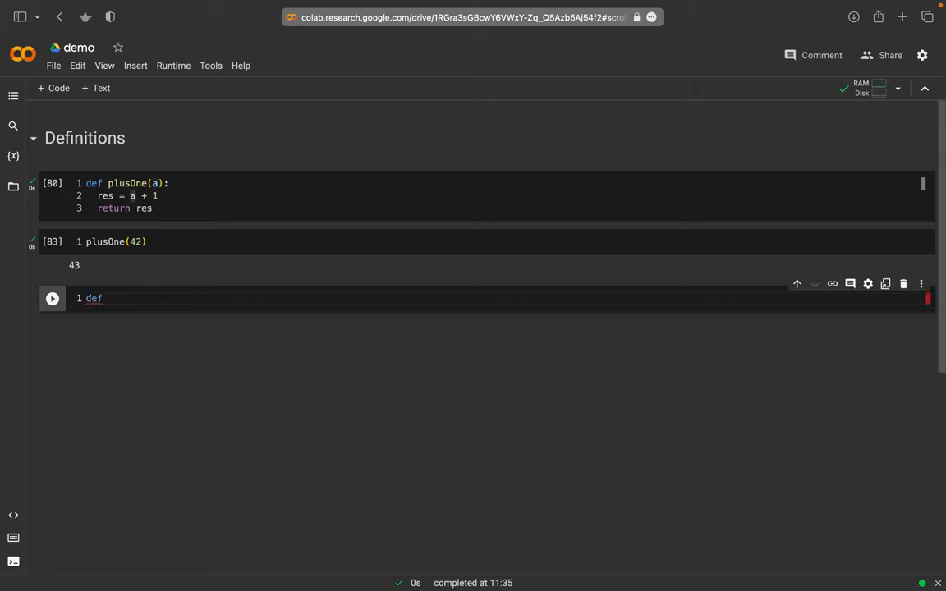
{"action": "type", "text": "a"}
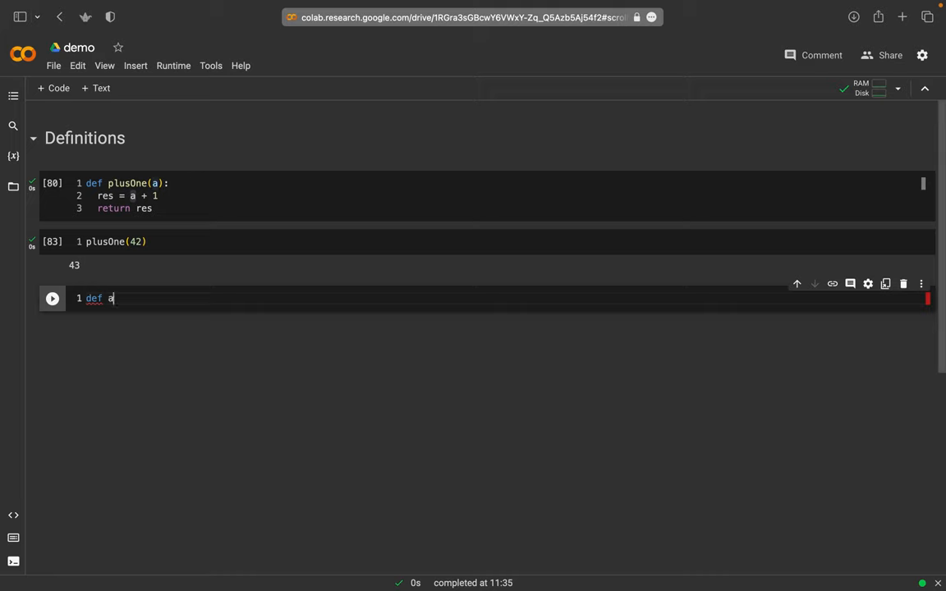
{"action": "type", "text": "dd3"}
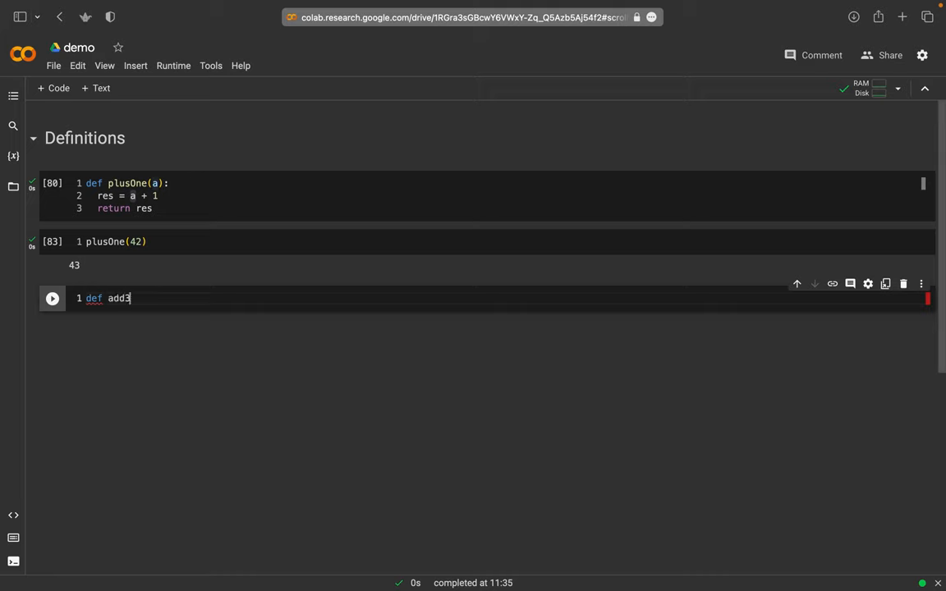
{"action": "type", "text": "number"}
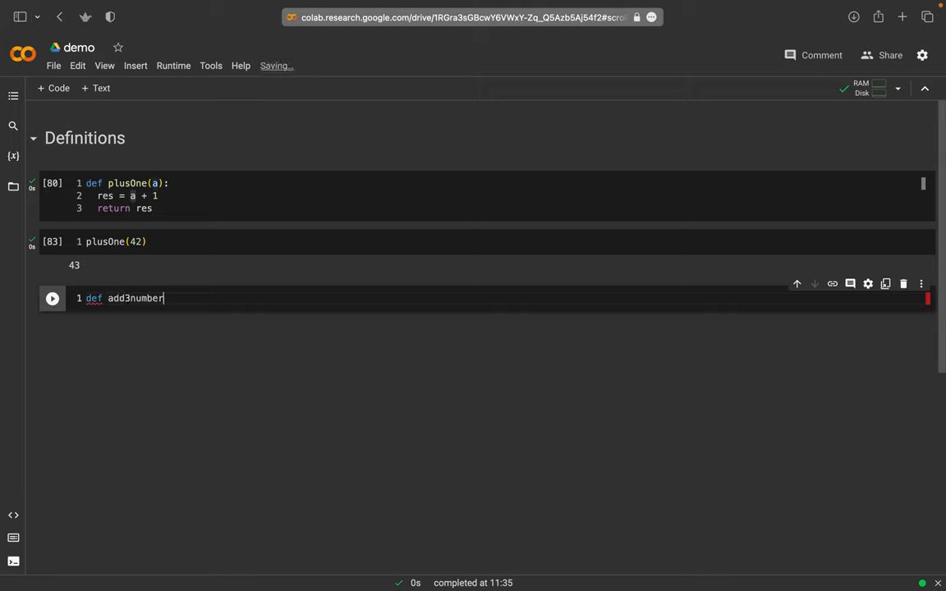
{"action": "type", "text": "s()"}
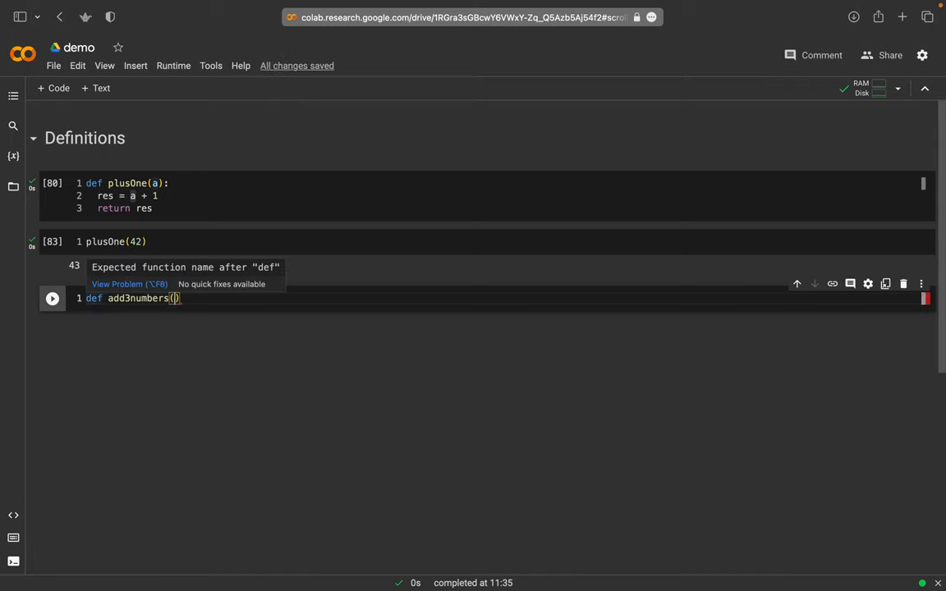
{"action": "type", "text": "n"}
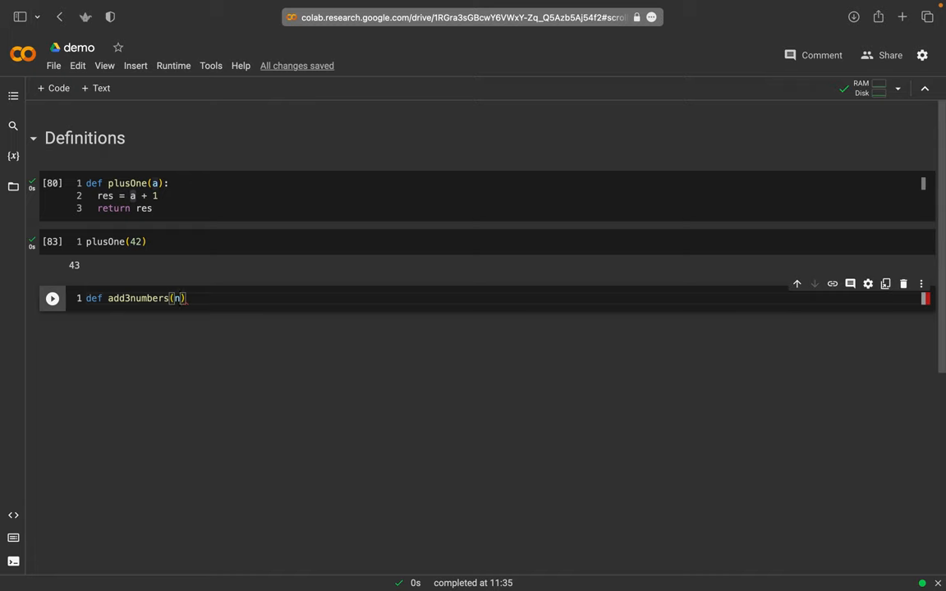
{"action": "type", "text": "1, n2,"}
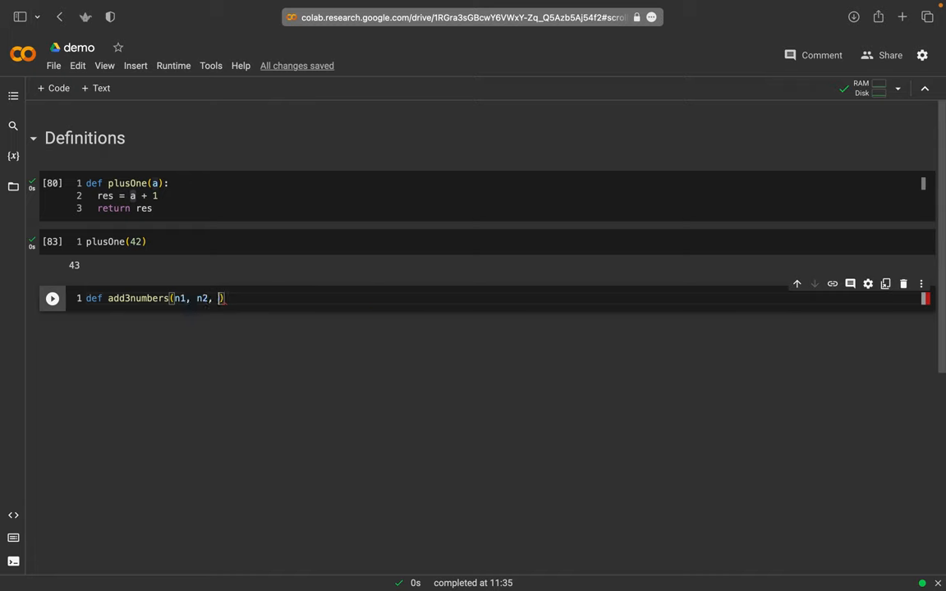
{"action": "type", "text": "n3"}
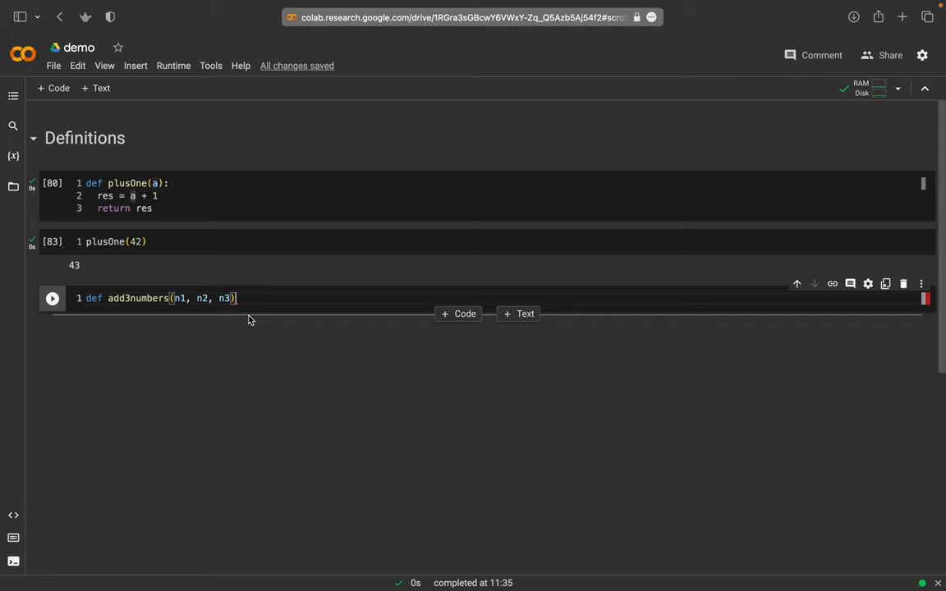
{"action": "type", "text": ":"}
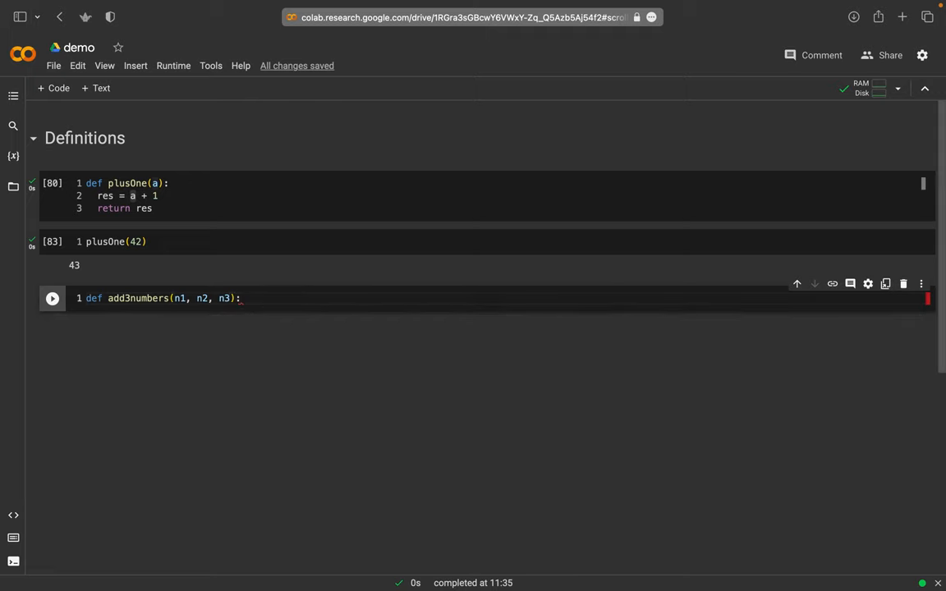
{"action": "key", "text": "Return"}
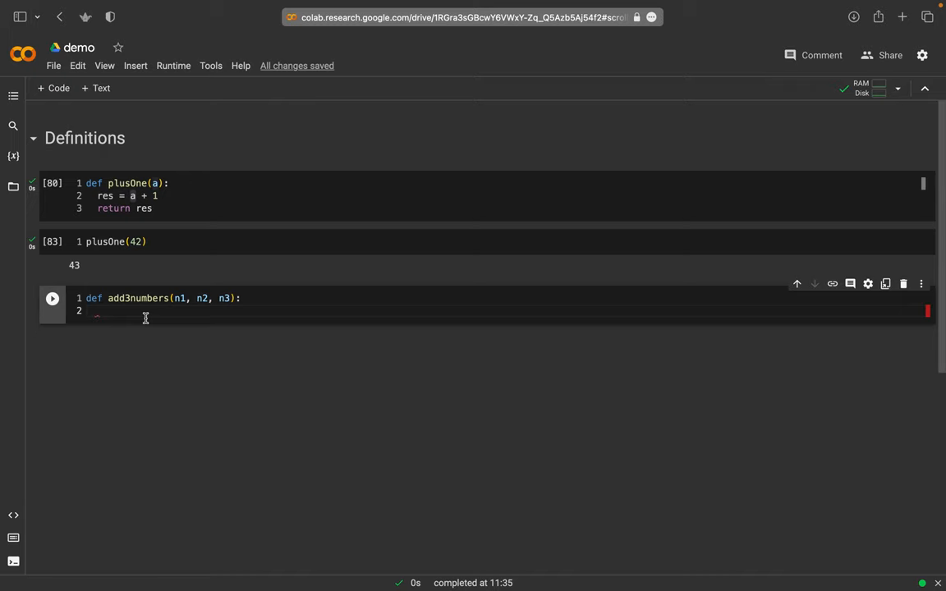
- Give add3numbers the body res = n1 + n2 + n3 with return res, and run it
{"action": "type", "text": "res ="}
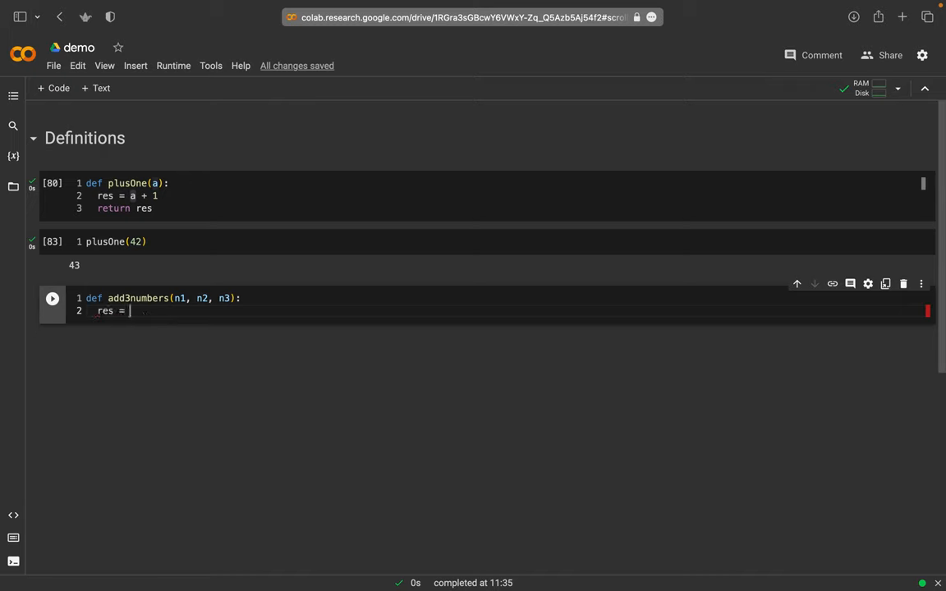
{"action": "type", "text": "n1 + n"}
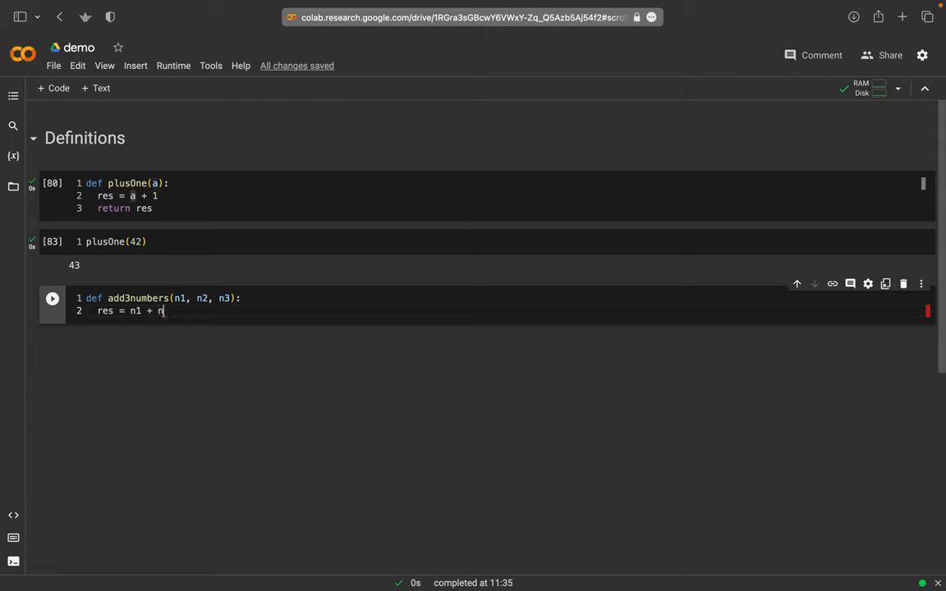
{"action": "type", "text": "2 + n"}
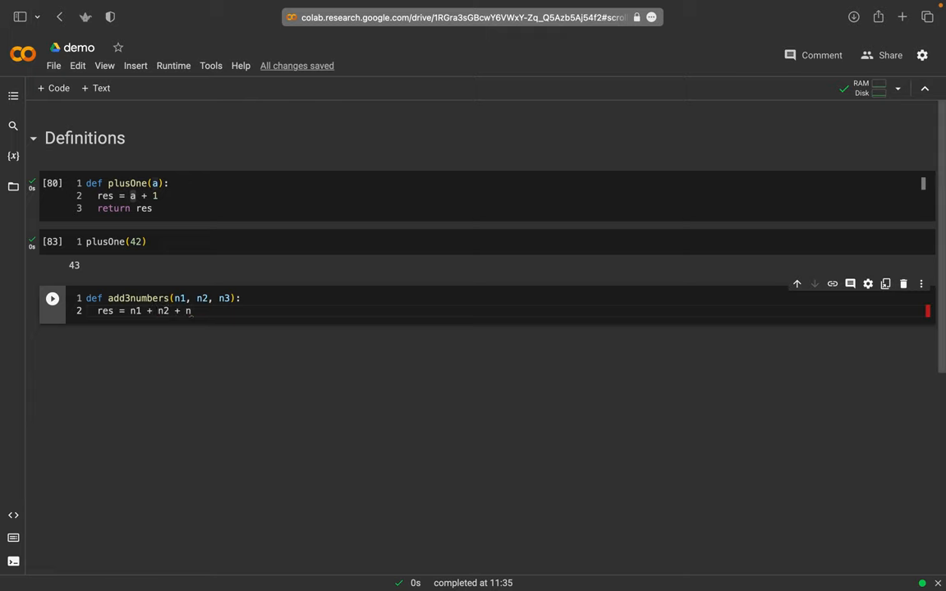
{"action": "type", "text": "nonlocal"}
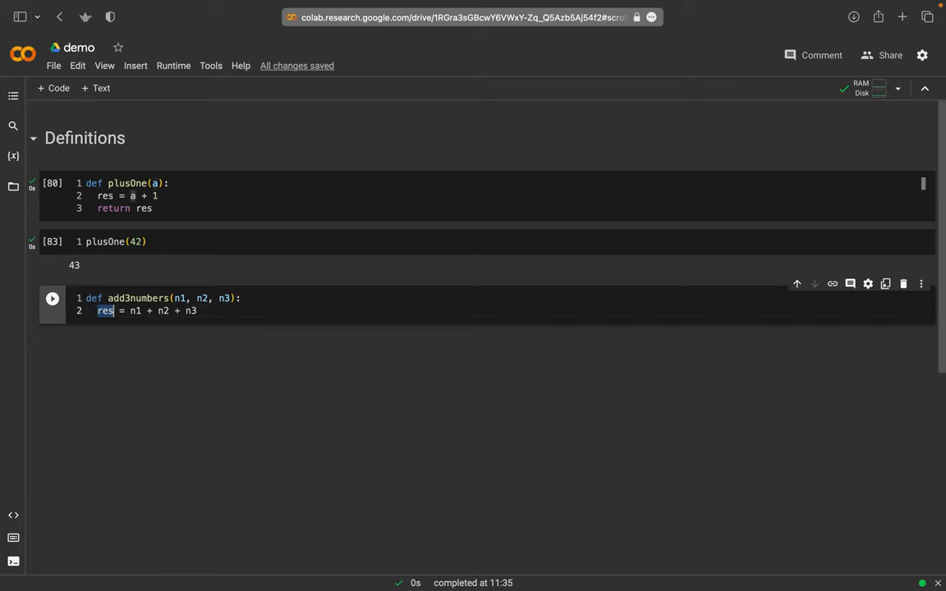
{"action": "type", "text": "return"}
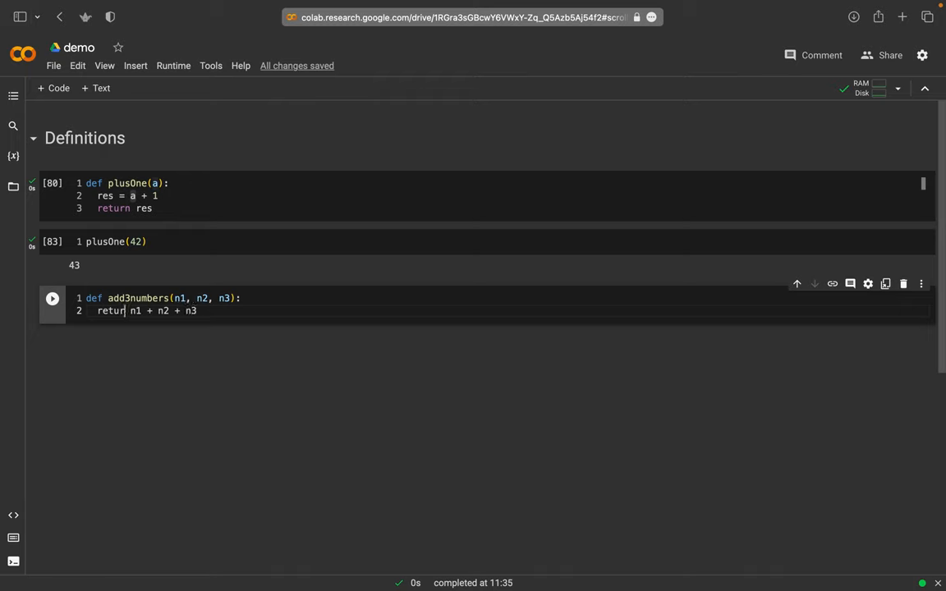
{"action": "type", "text": "en"}
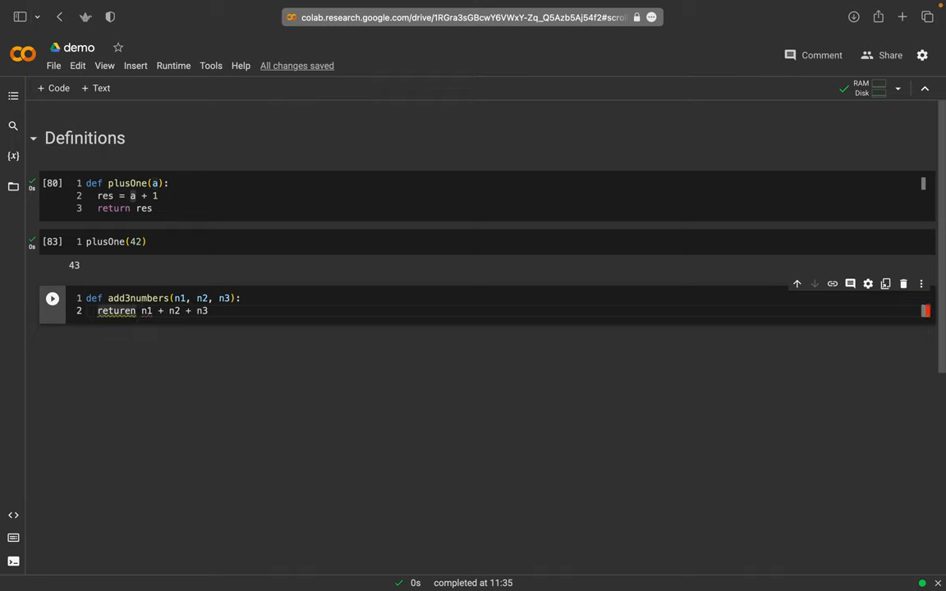
{"action": "left_click", "coordinate": [218, 311]}
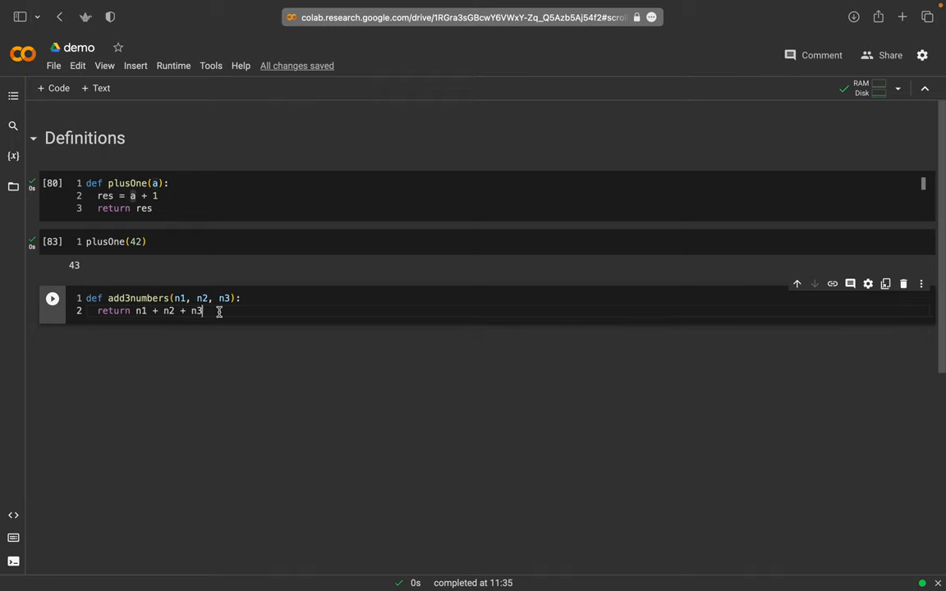
{"action": "left_click", "coordinate": [53, 299]}
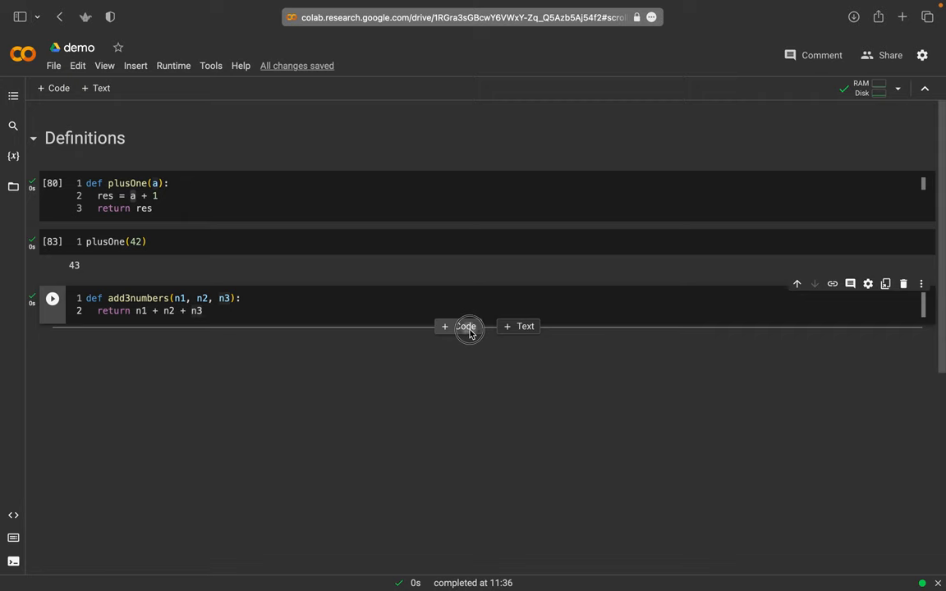
- Call add3numbers(2, 4, 6) in a new cell and run it to get 12
{"action": "left_click", "coordinate": [458, 327]}
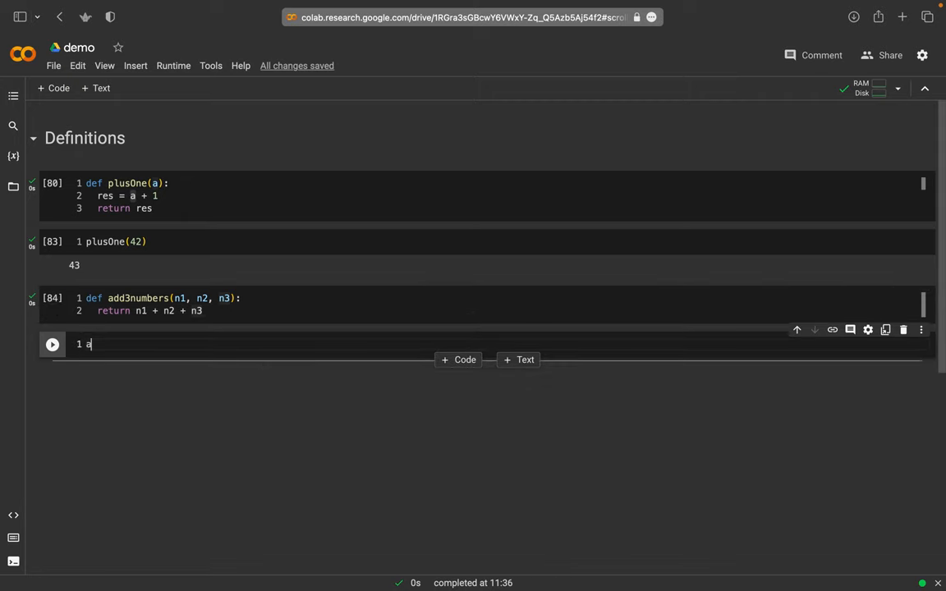
{"action": "type", "text": "dd3n"}
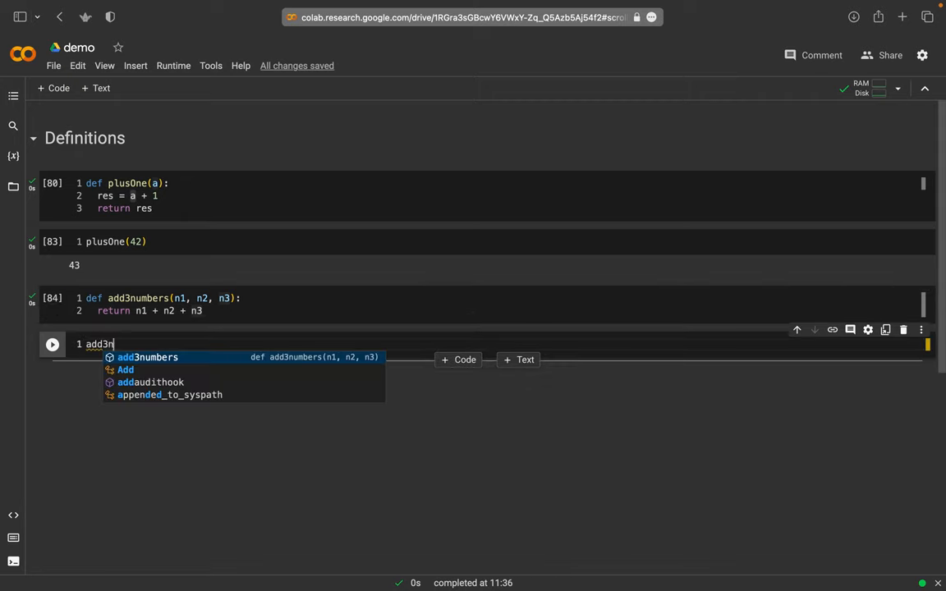
{"action": "left_click", "coordinate": [148, 357]}
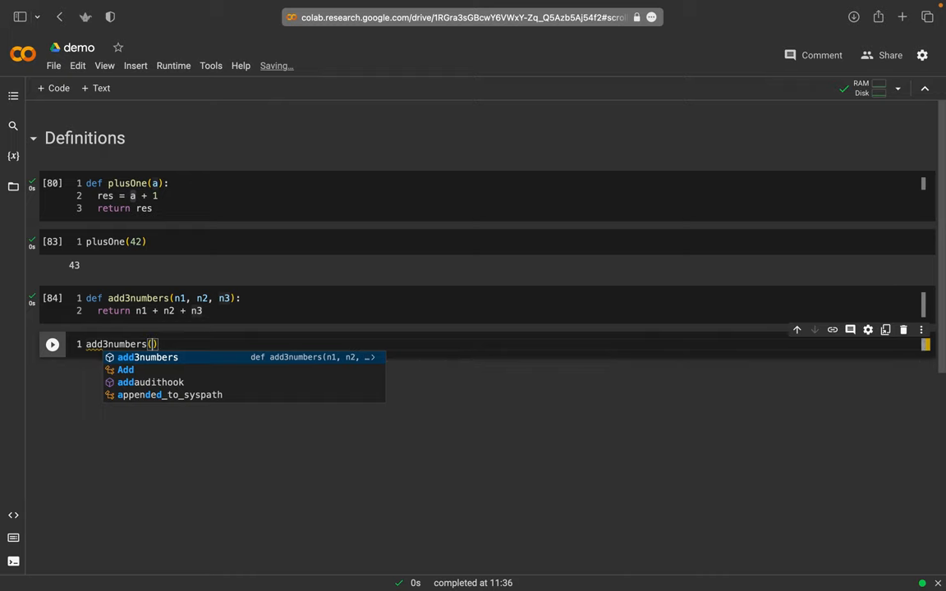
{"action": "type", "text": "2 +"}
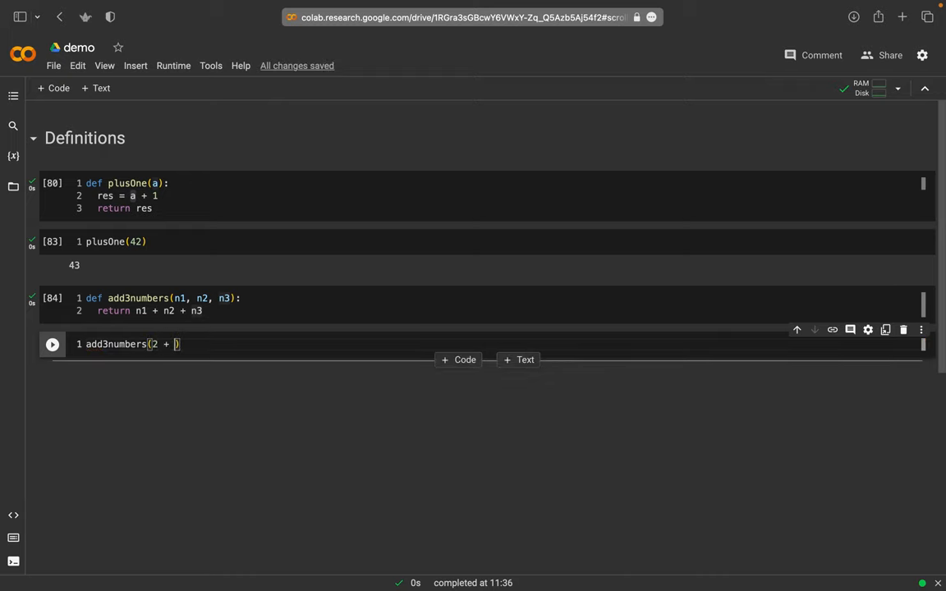
{"action": "type", "text": "4 +"}
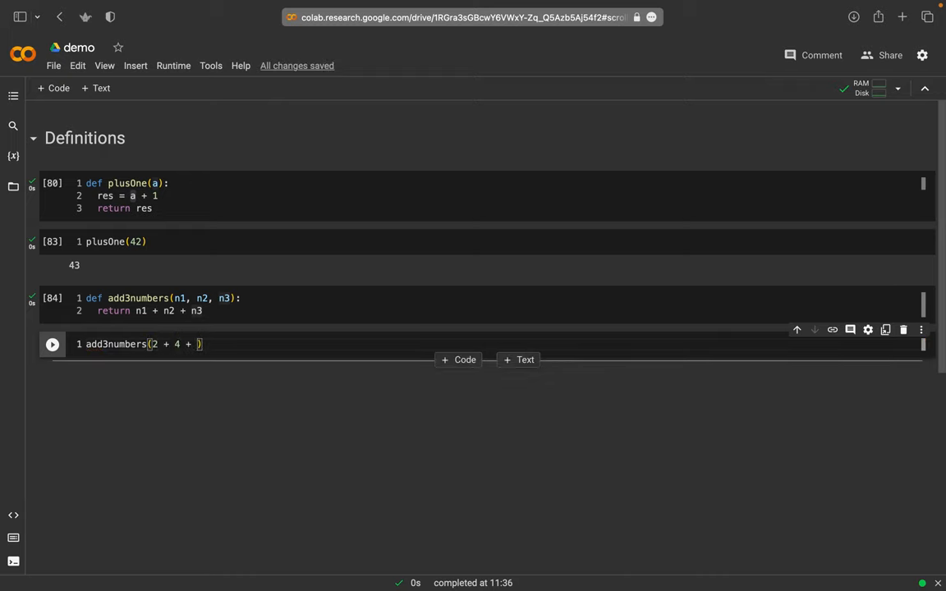
{"action": "type", "text": "2,"}
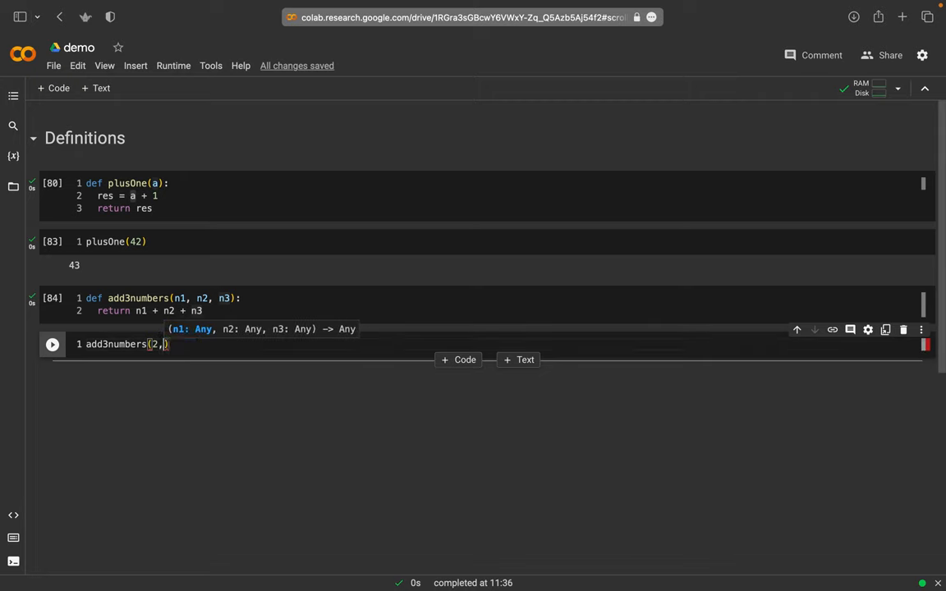
{"action": "type", "text": "4"}
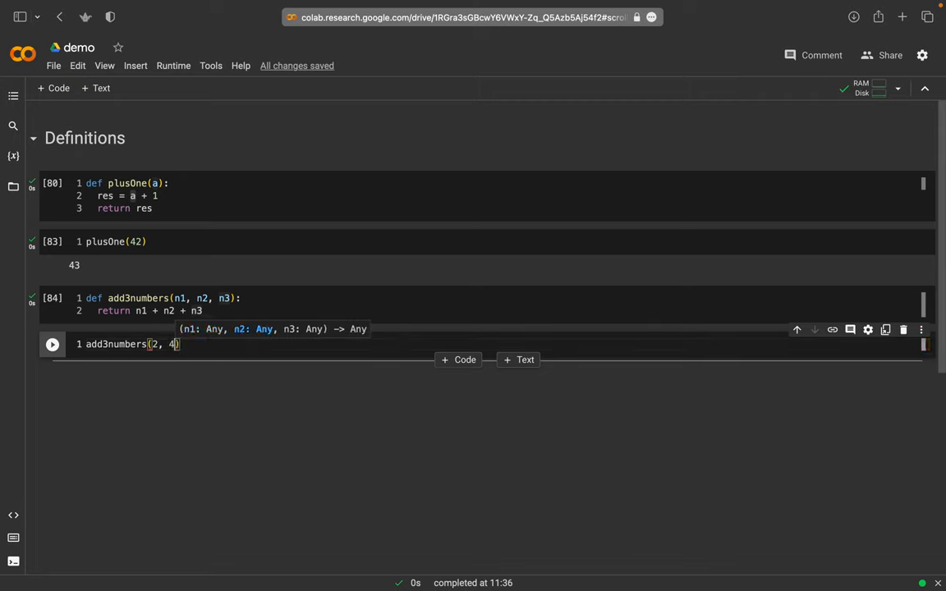
{"action": "type", "text": ", 6"}
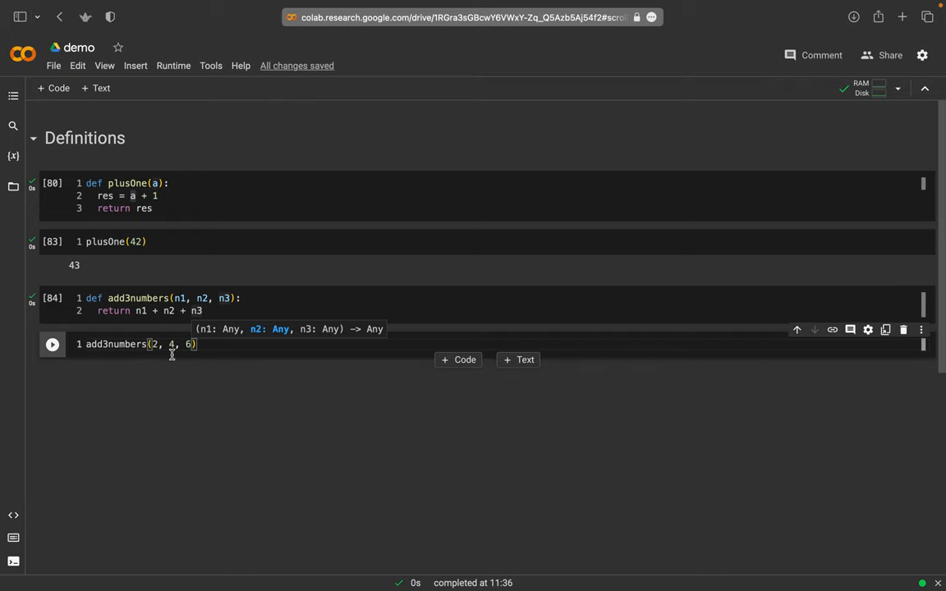
{"action": "left_click", "coordinate": [52, 345]}
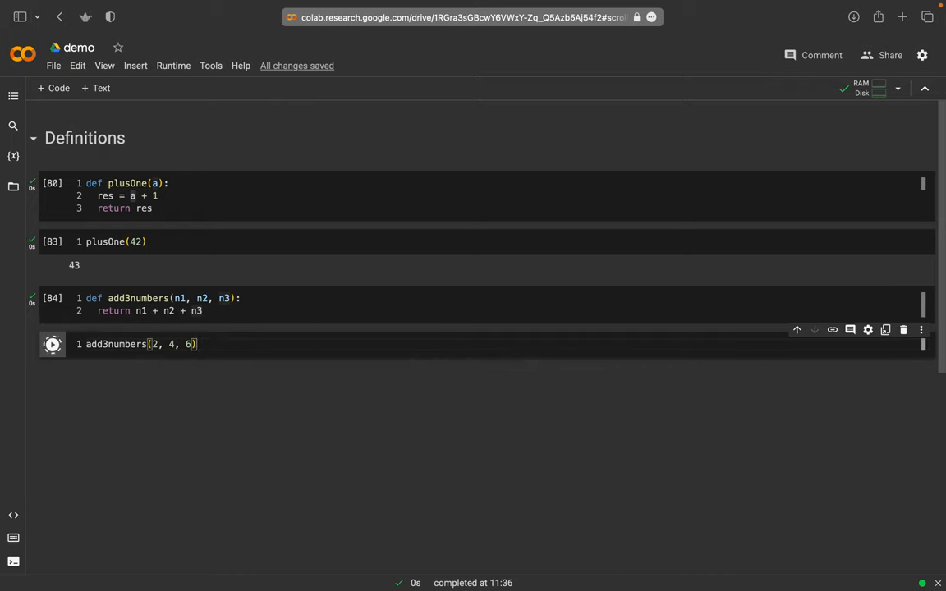
{"action": "left_click", "coordinate": [52, 345]}
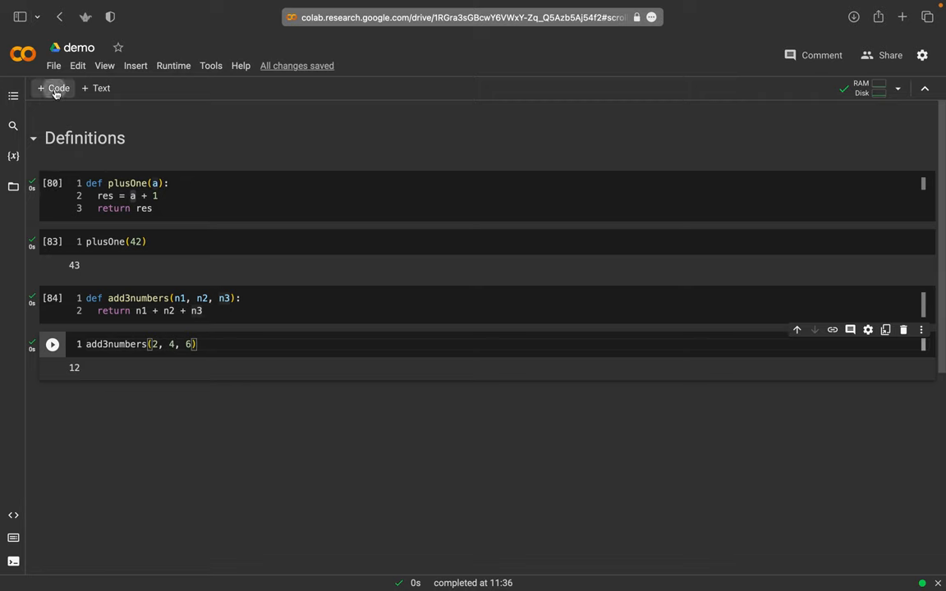
- In a new cell assign si1 = 22.34 and si2 = 19.83 with '# si in wt%' comments
{"action": "left_click", "coordinate": [52, 89]}
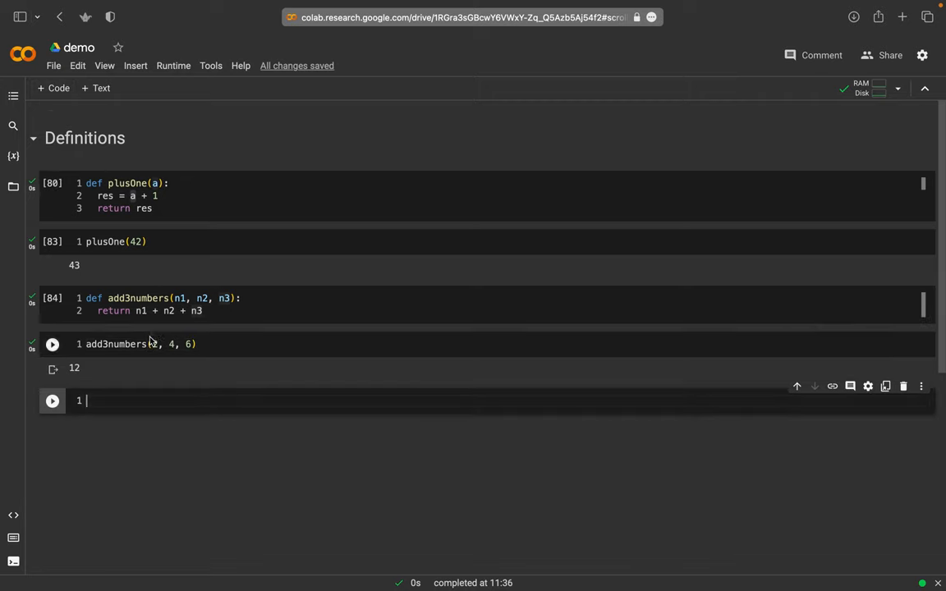
{"action": "mouse_move", "coordinate": [230, 391]}
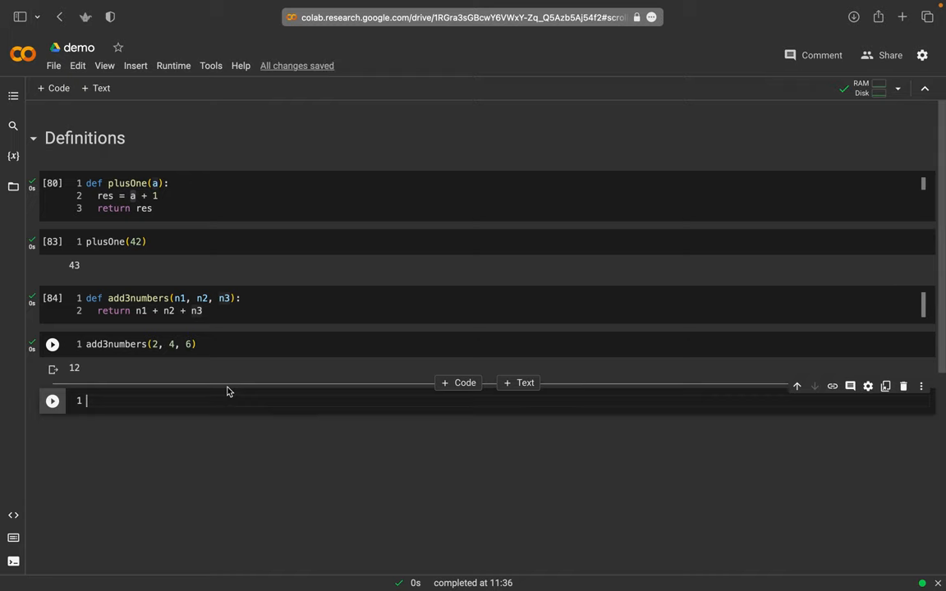
{"action": "type", "text": "si"}
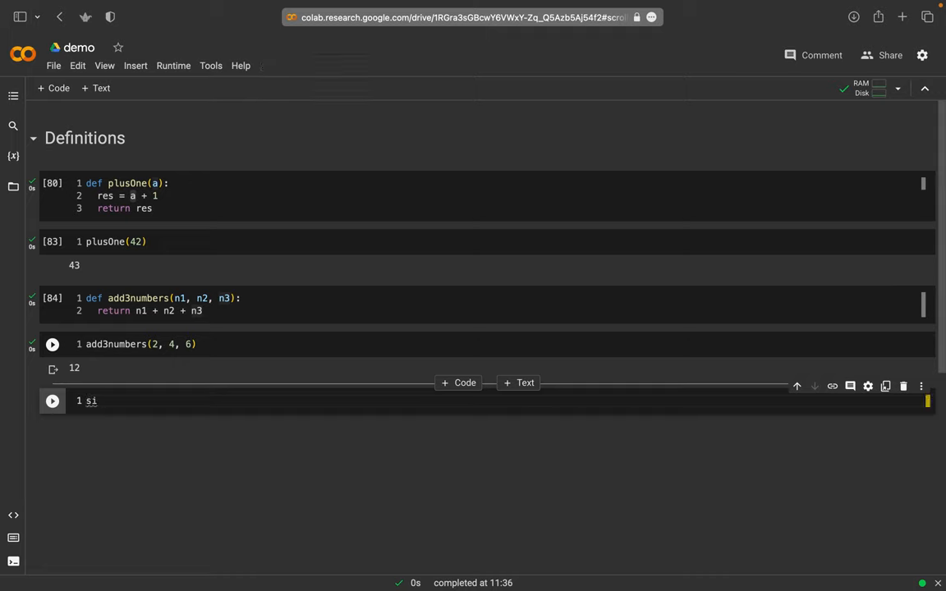
{"action": "type", "text": "1"}
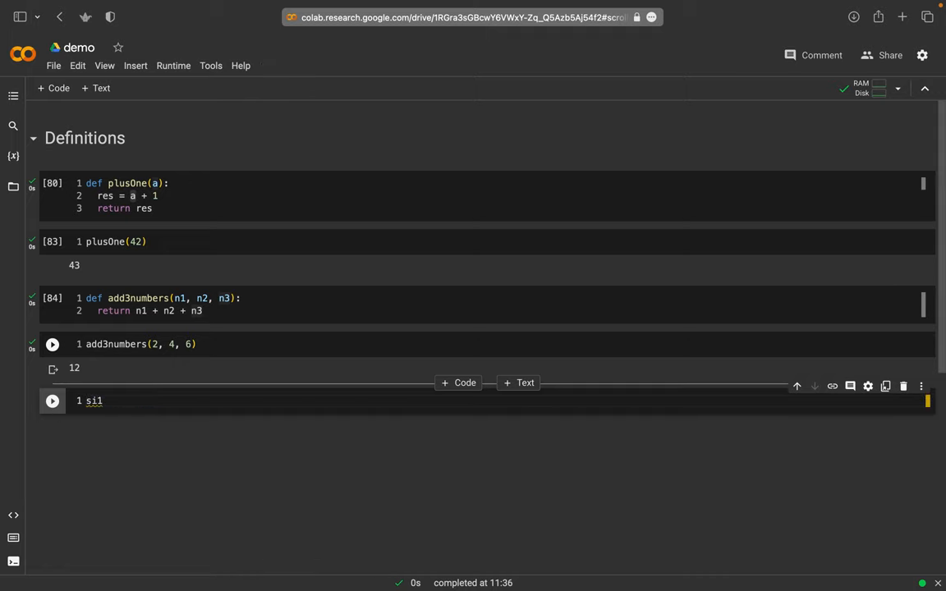
{"action": "type", "text": "="}
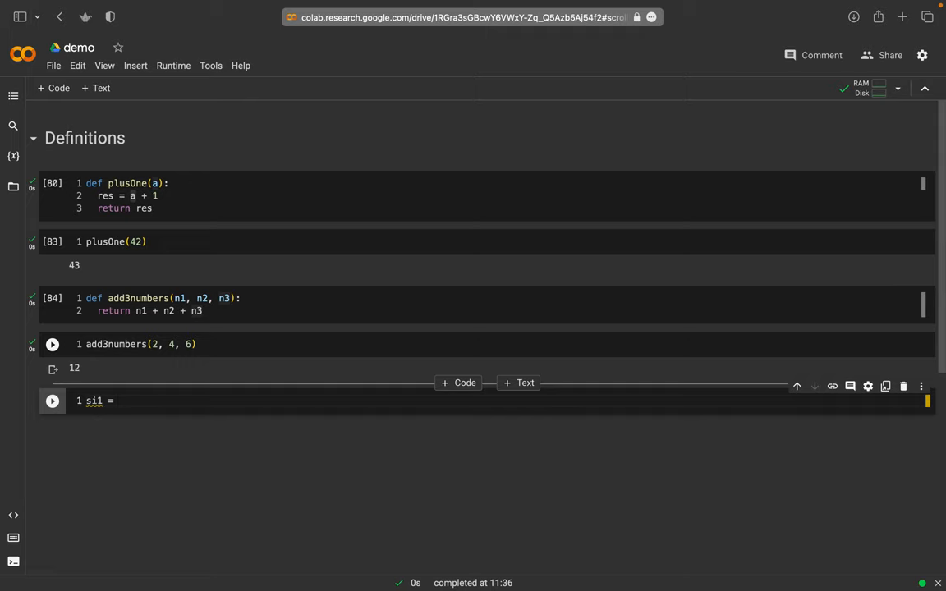
{"action": "type", "text": "22.34"}
{"action": "type", "text": "si2 ="}
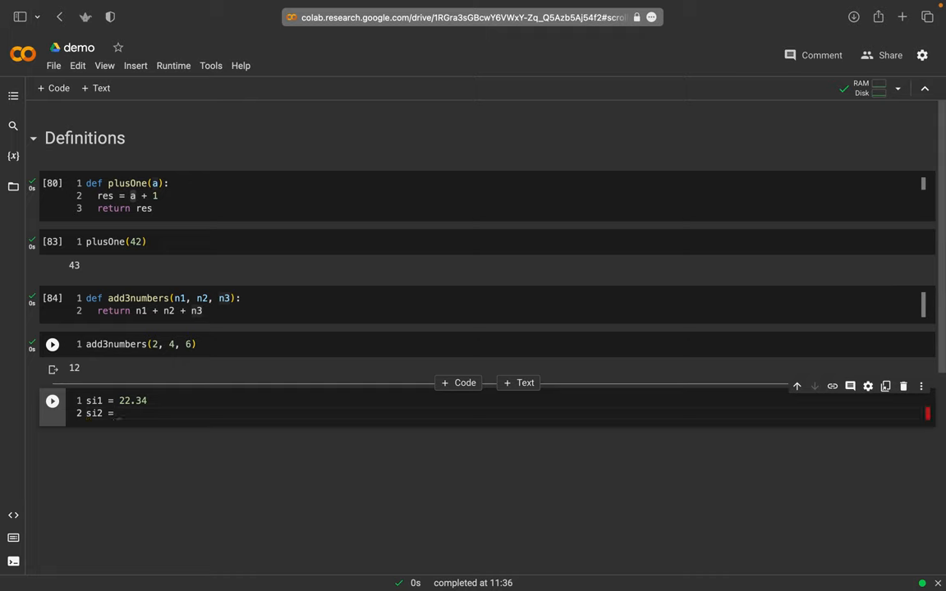
{"action": "type", "text": "19.83"}
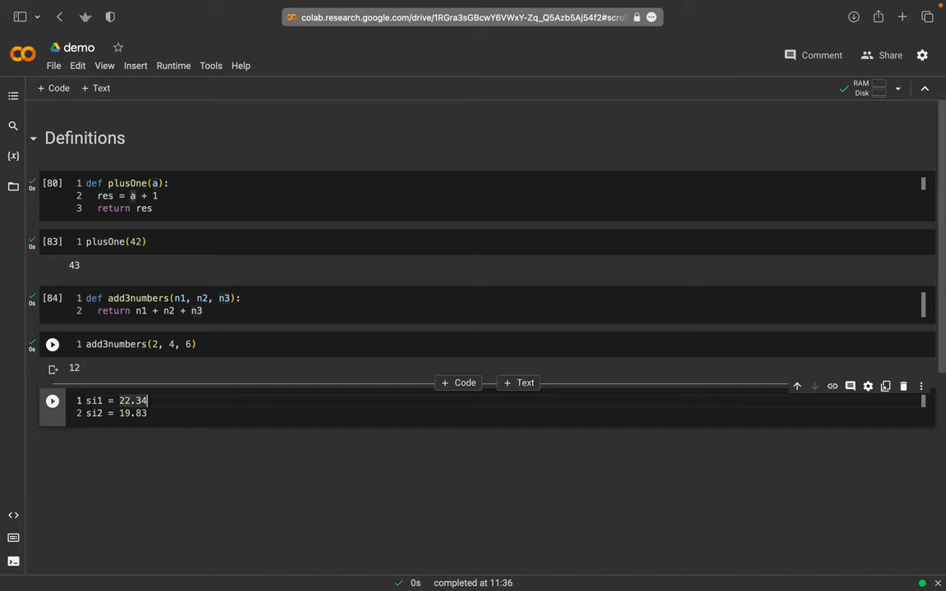
{"action": "type", "text": "# si"}
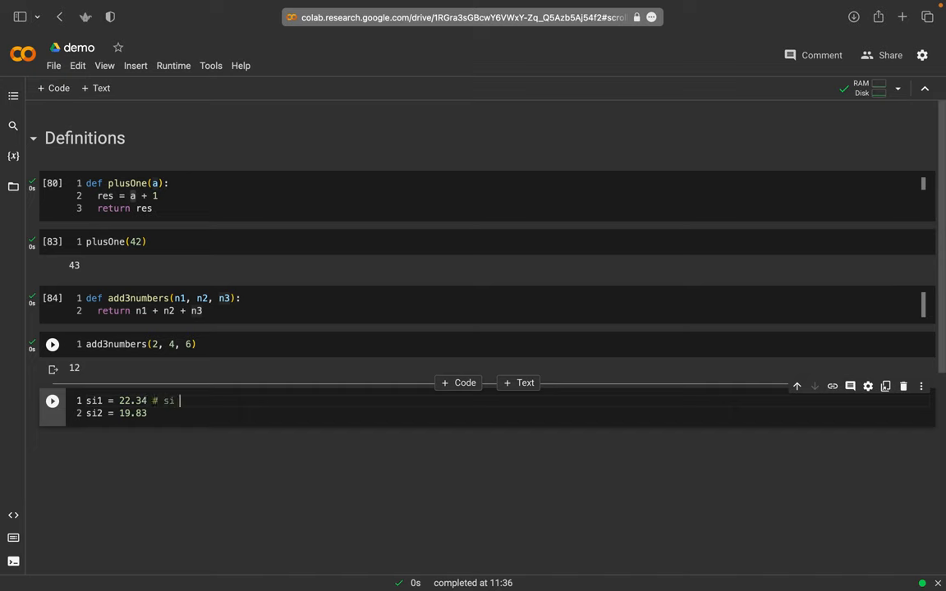
{"action": "type", "text": "in"}
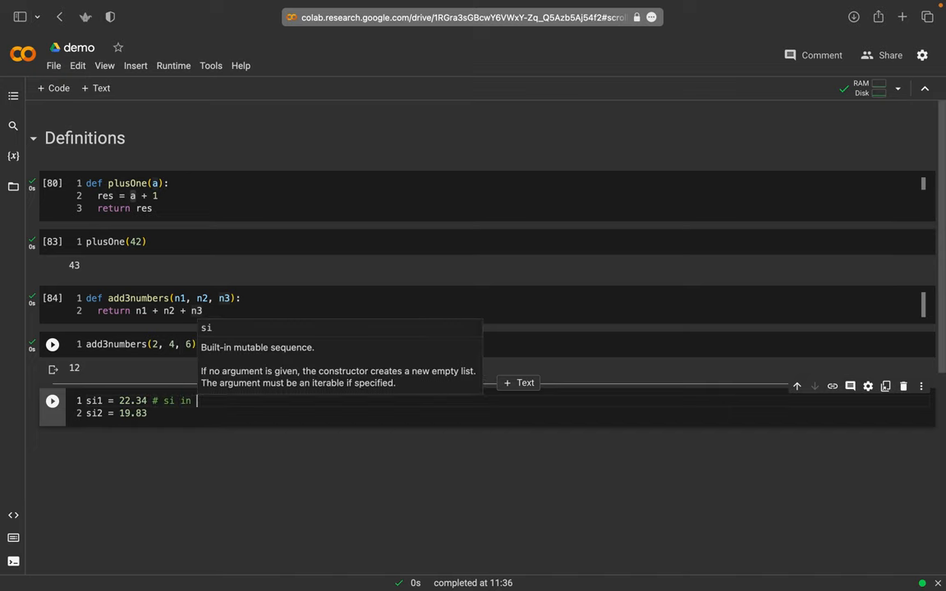
{"action": "type", "text": "wt%"}
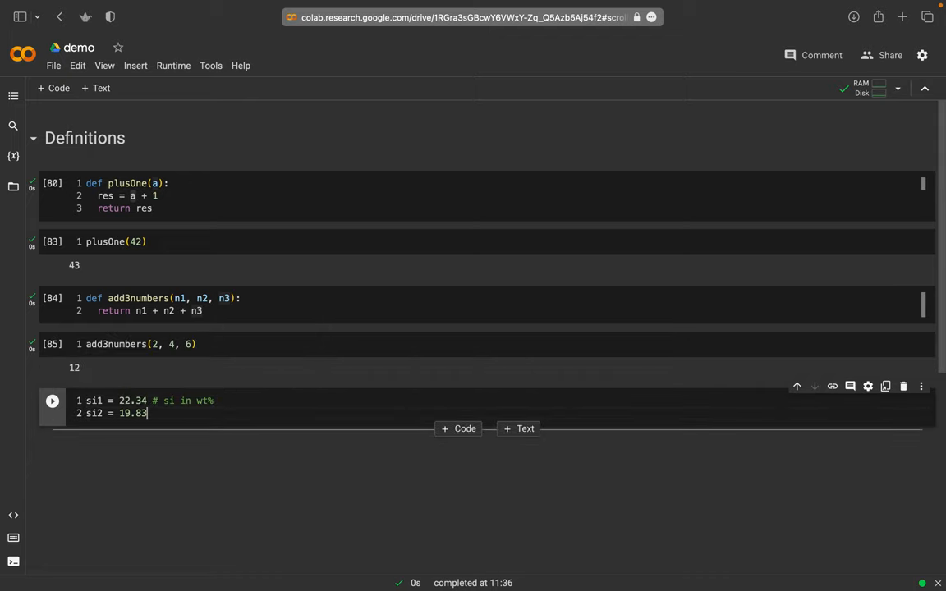
{"action": "type", "text": "# s"}
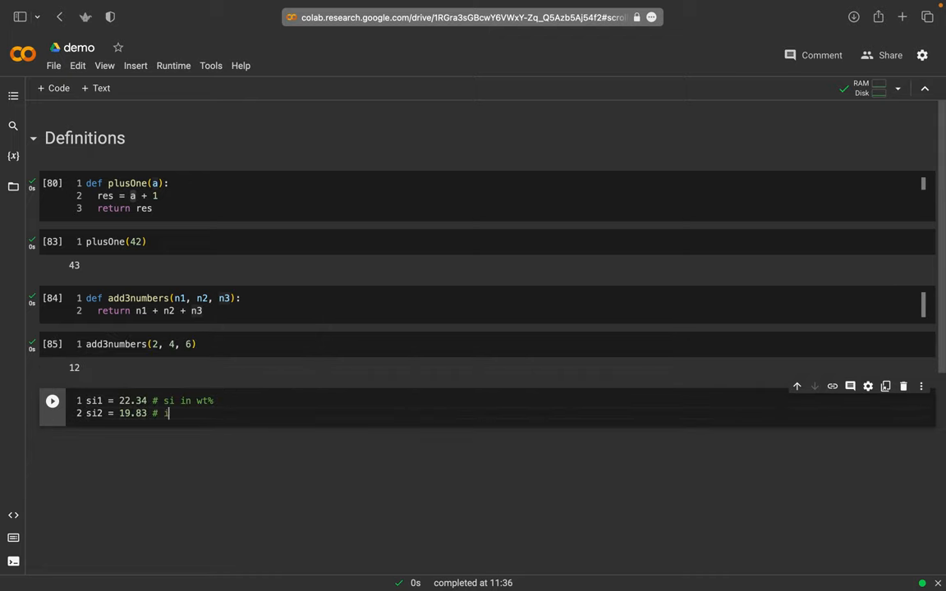
{"action": "type", "text": "in wt%"}
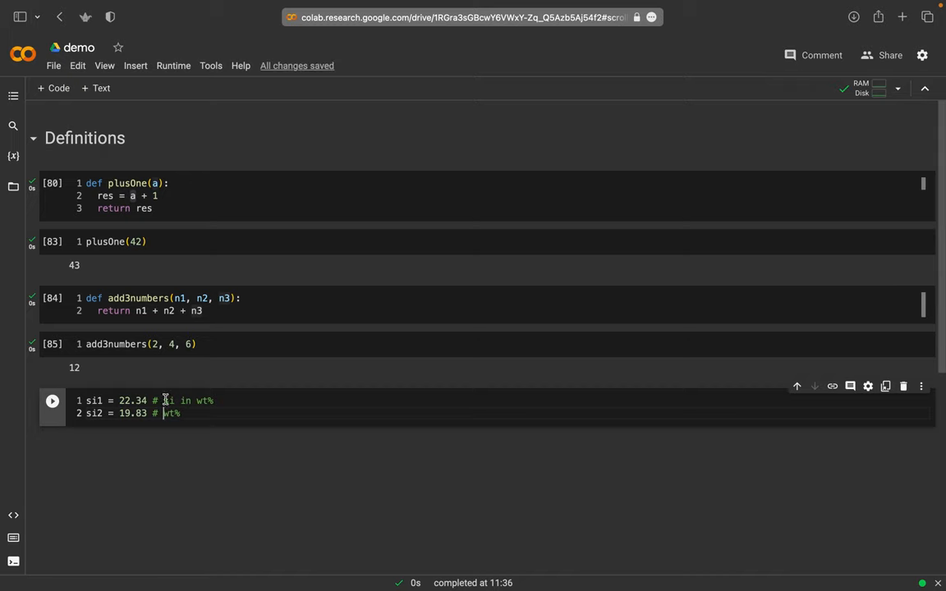
{"action": "key", "text": "Return"}
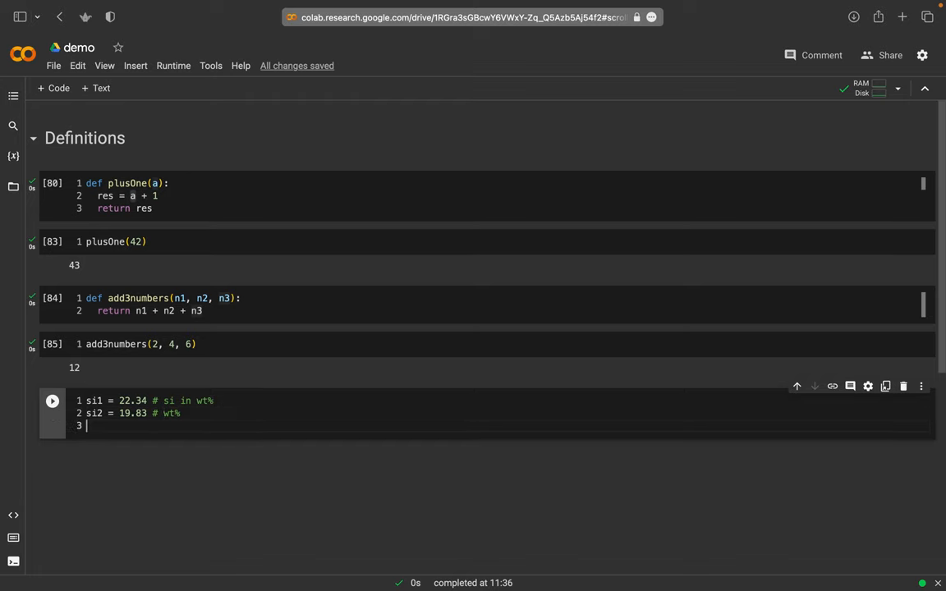
- Add the fraction X1 = .6, correcting it from 60%
{"action": "type", "text": "X"}
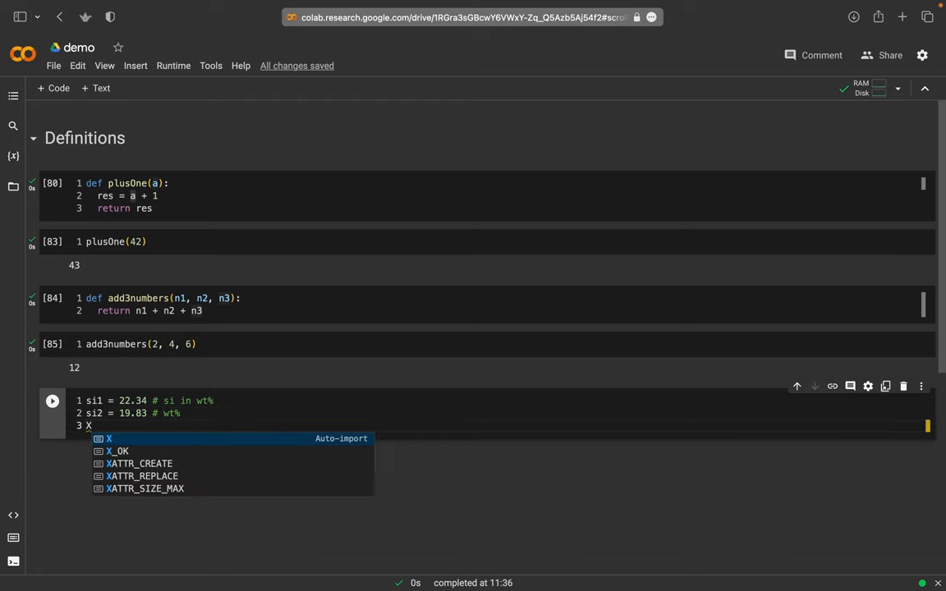
{"action": "type", "text": "1"}
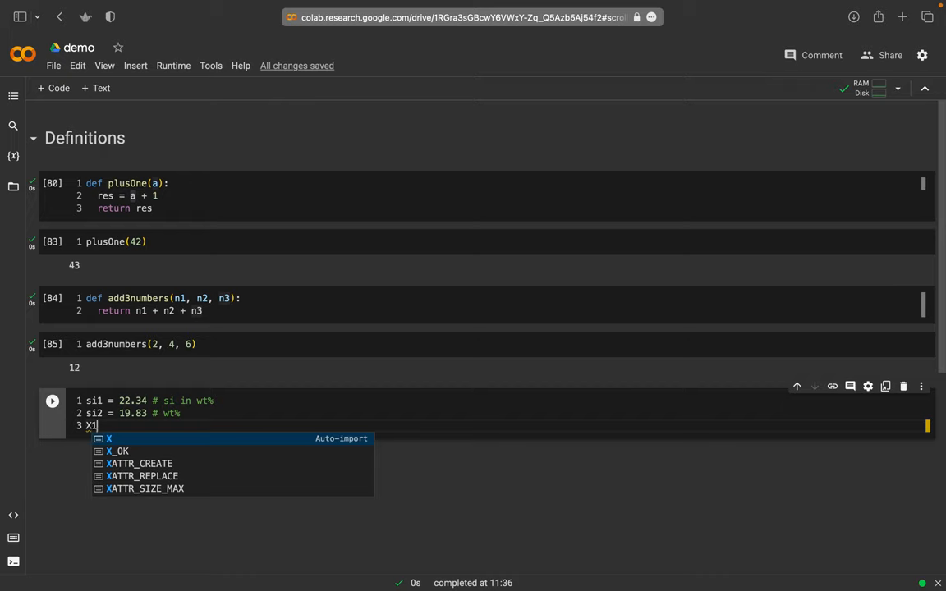
{"action": "key", "text": "Escape"}
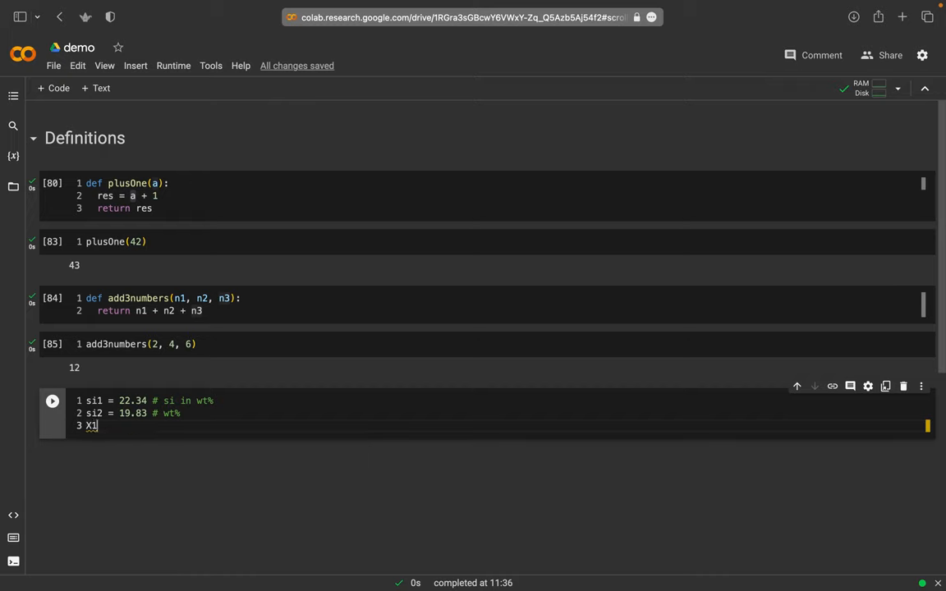
{"action": "type", "text": "= 60"}
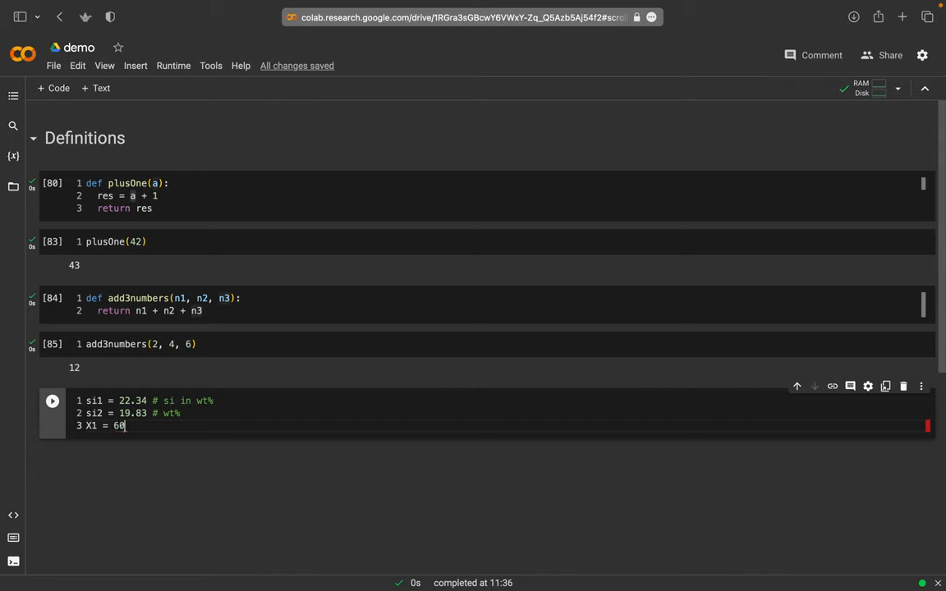
{"action": "type", "text": "%"}
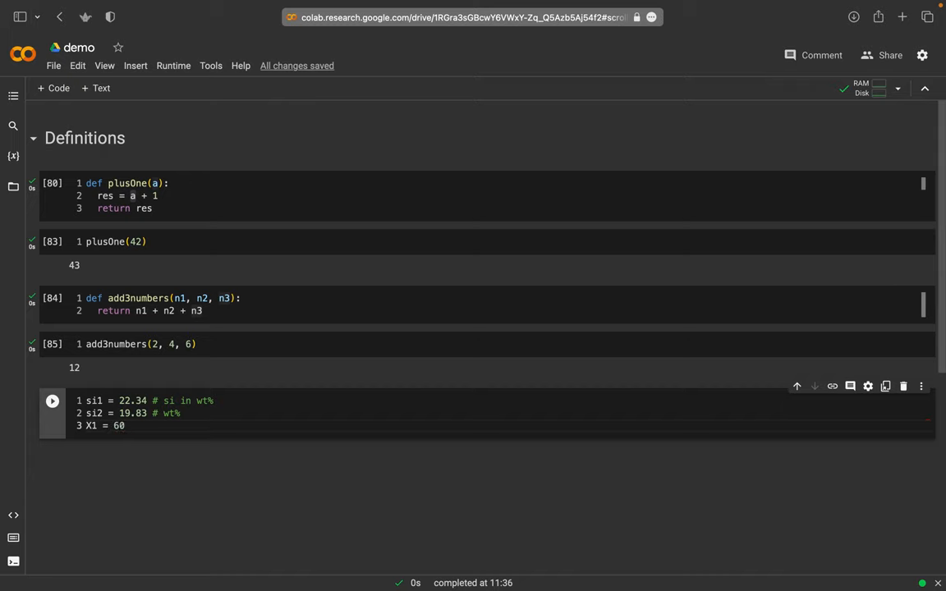
{"action": "double_click", "coordinate": [119, 426]}
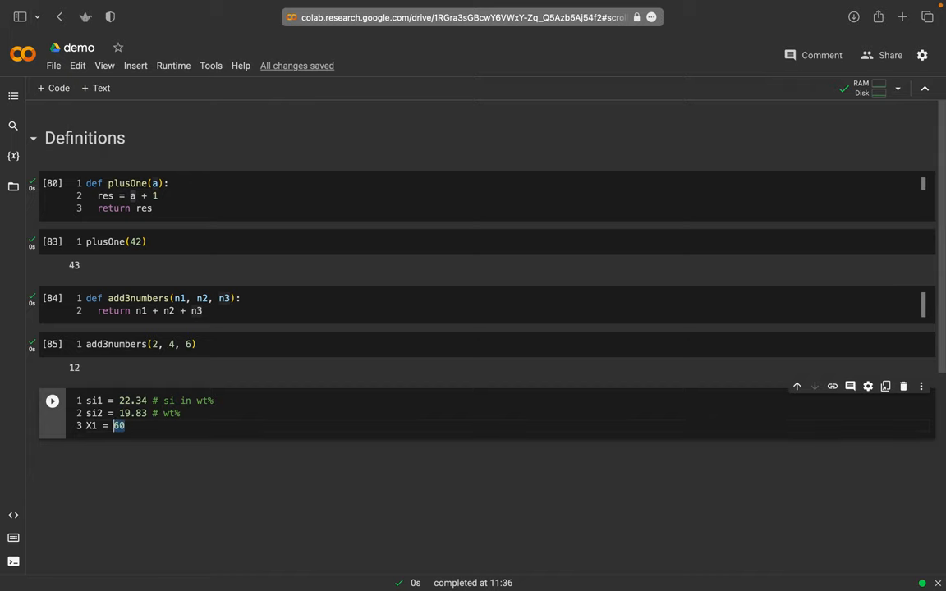
{"action": "type", "text": "."}
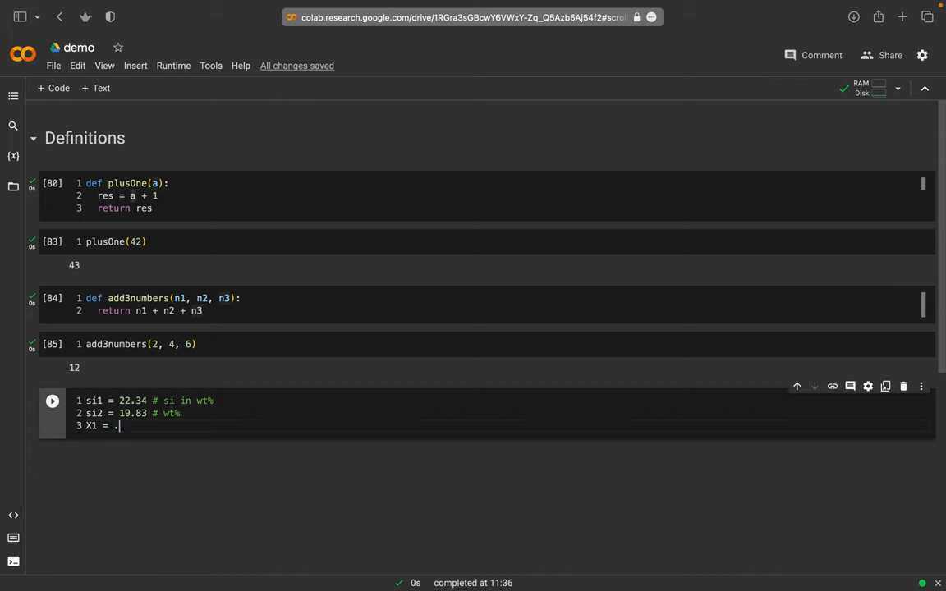
{"action": "type", "text": "6"}
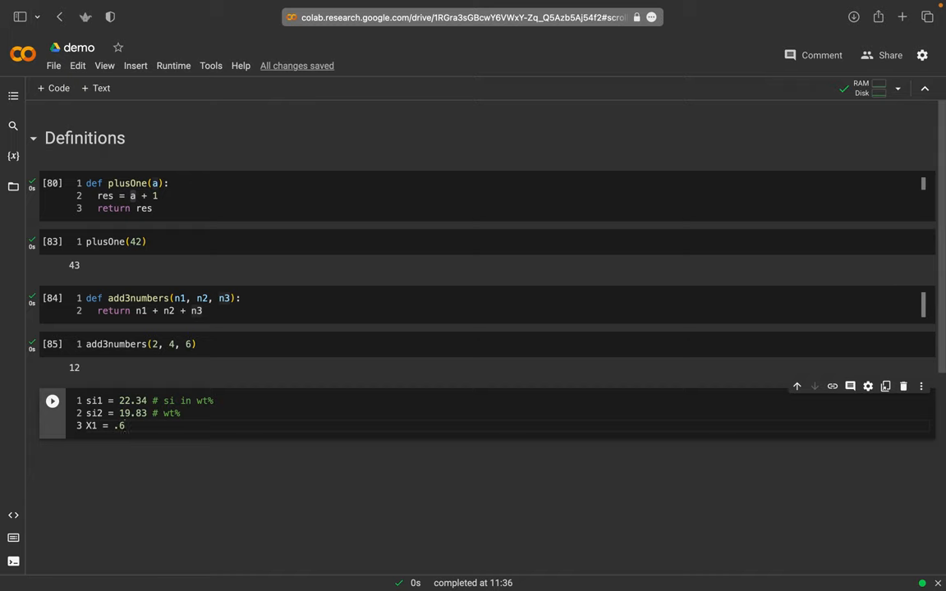
{"action": "key", "text": "Return"}
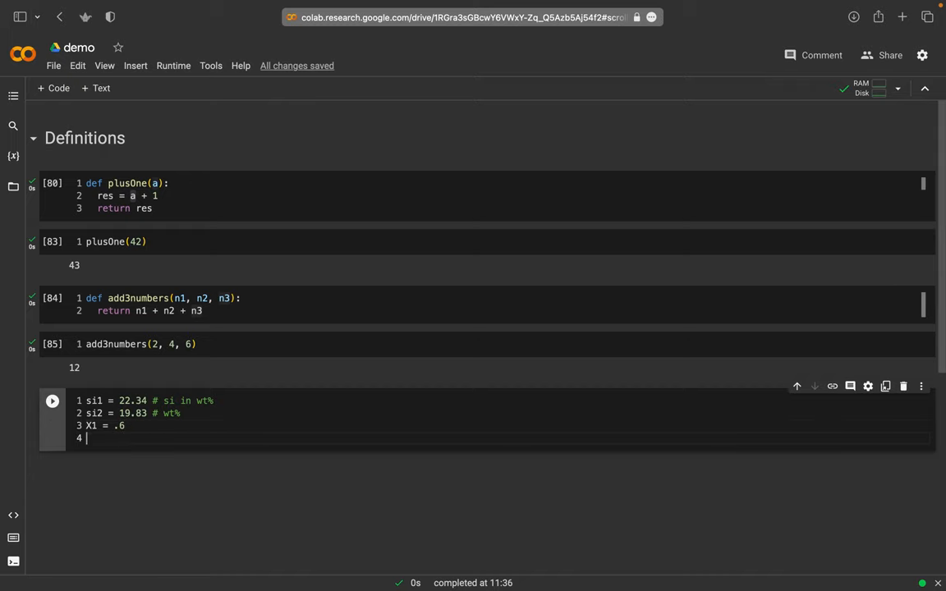
{"action": "key", "text": "Return"}
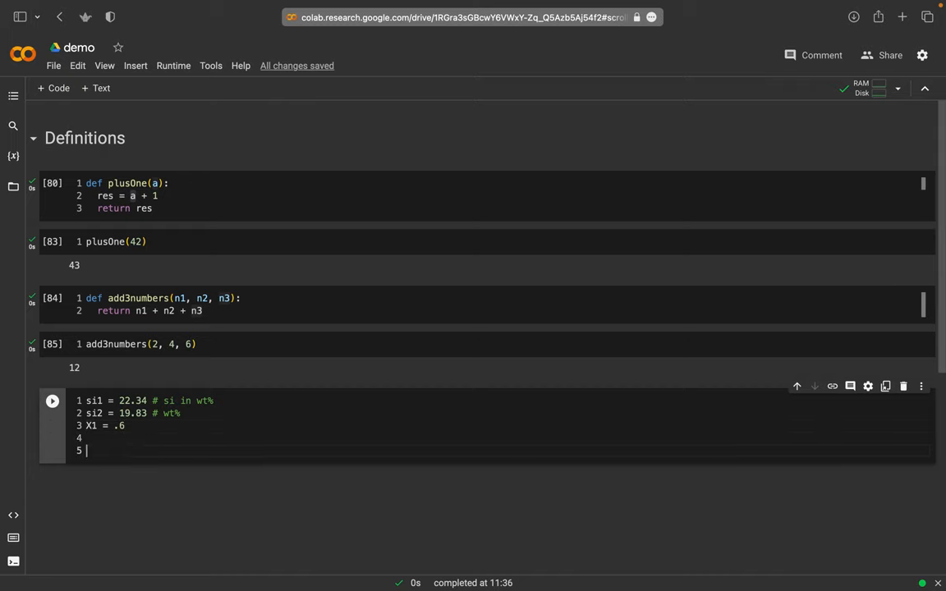
- Write the weighted mix si1 * X1 + si2 * (1 - X1) and run the cell
{"action": "type", "text": "si1 *"}
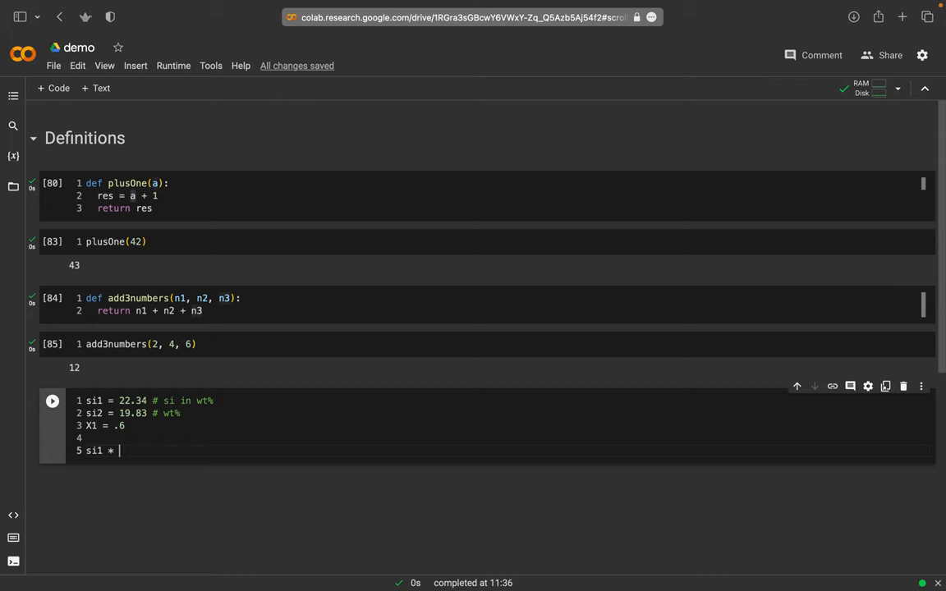
{"action": "type", "text": "X1"}
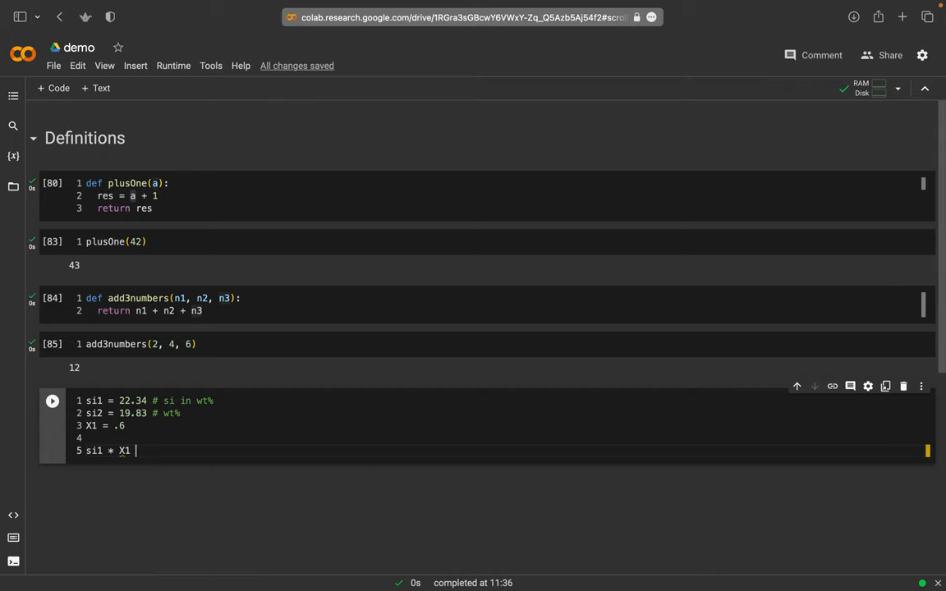
{"action": "type", "text": "+ si"}
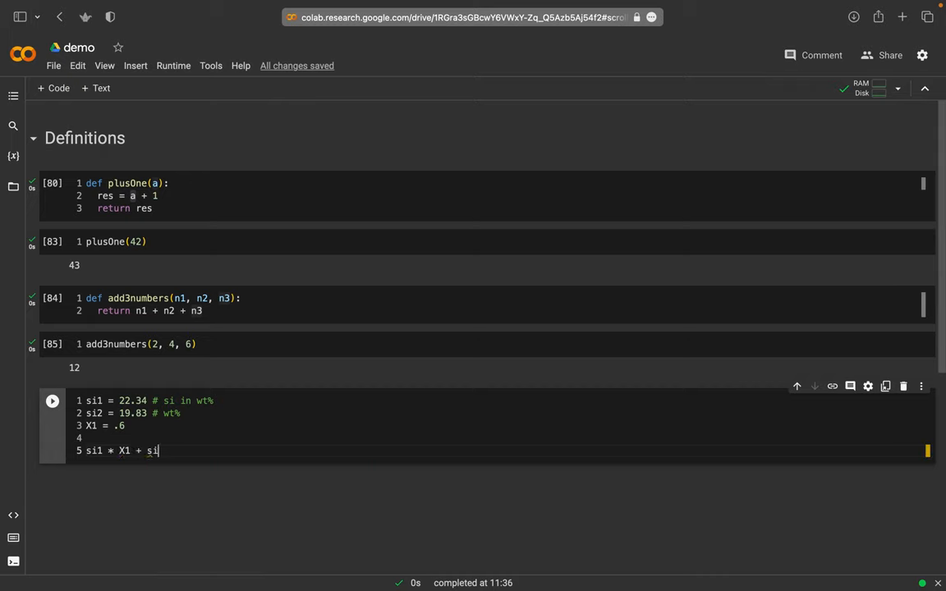
{"action": "type", "text": "2 *"}
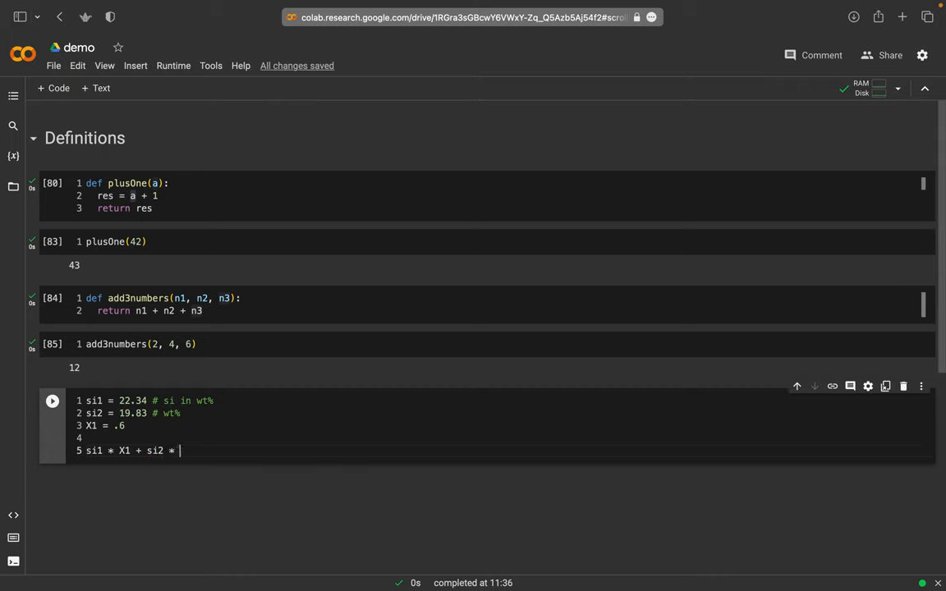
{"action": "type", "text": "X2"}
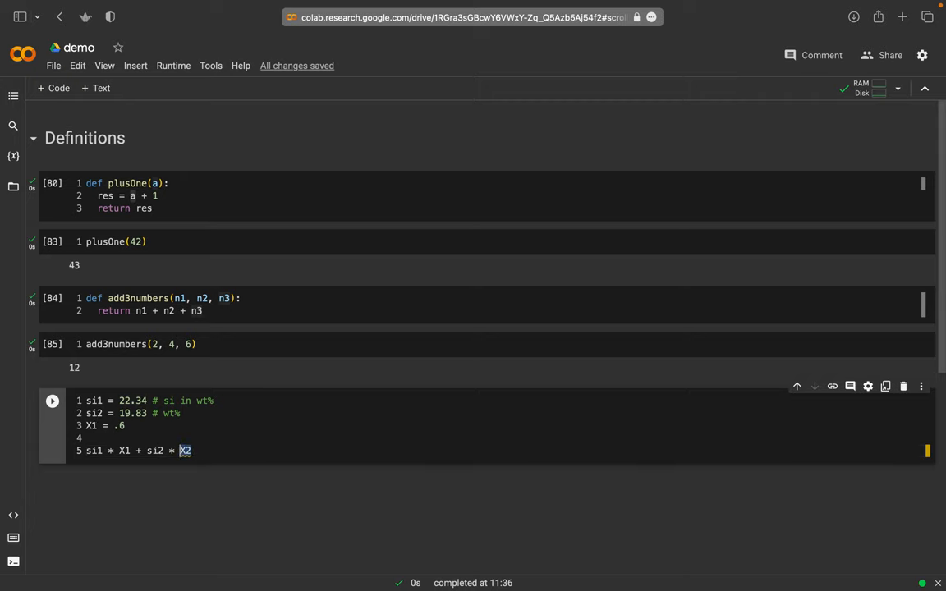
{"action": "type", "text": "()"}
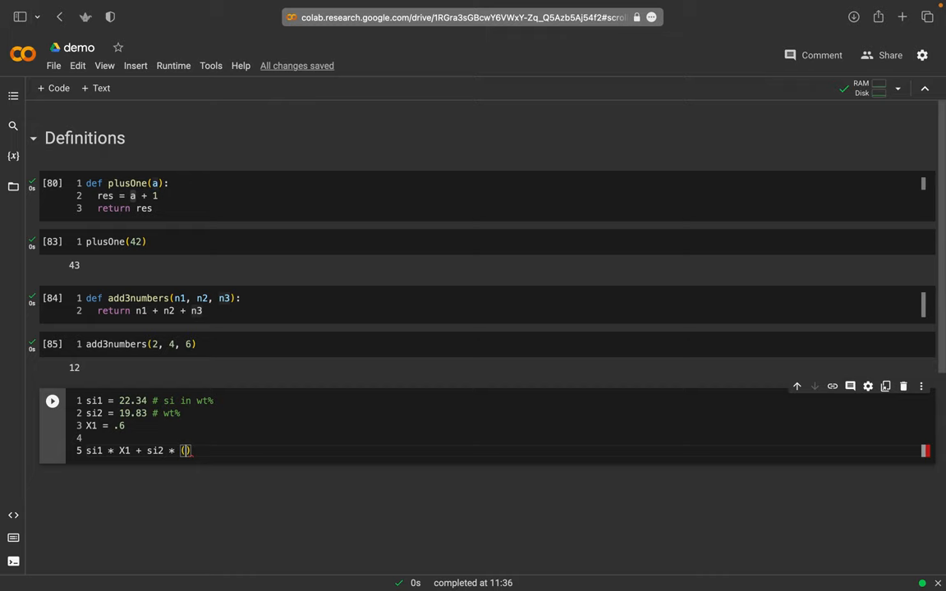
{"action": "type", "text": "1 -"}
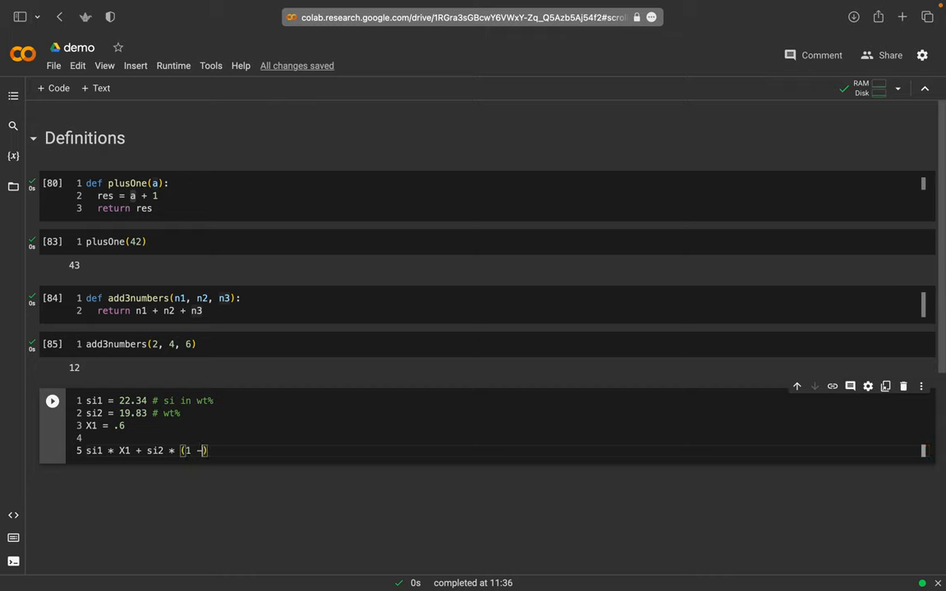
{"action": "type", "text": "X1"}
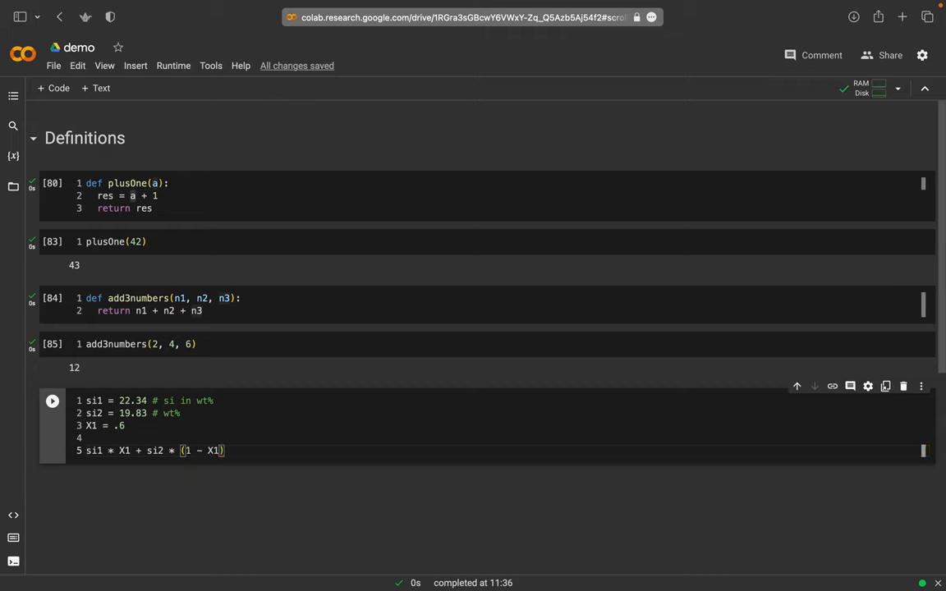
{"action": "left_click", "coordinate": [52, 400]}
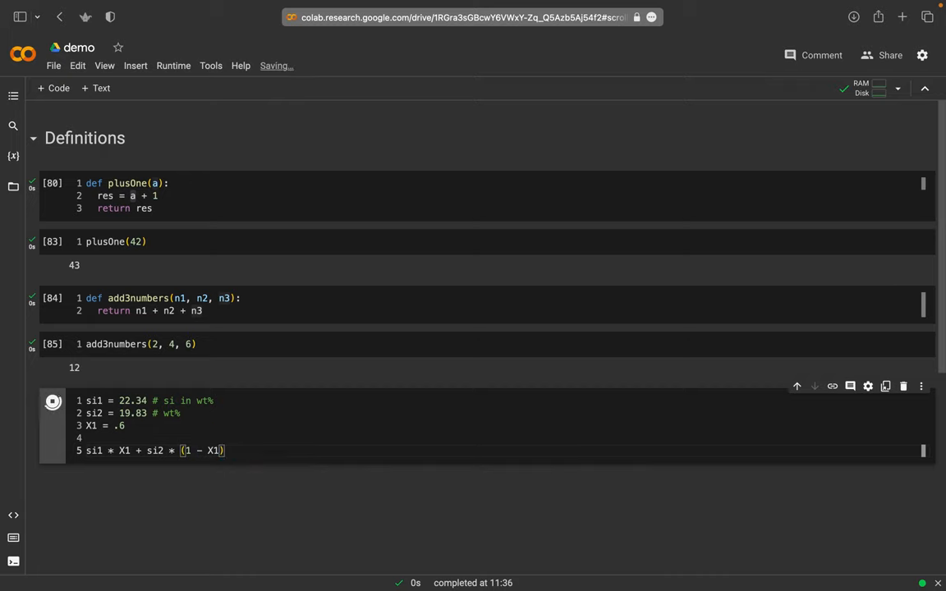
- Get the result 21.336, then start a new cell with def mix(el1, el2, X1):
{"action": "left_click", "coordinate": [53, 401]}
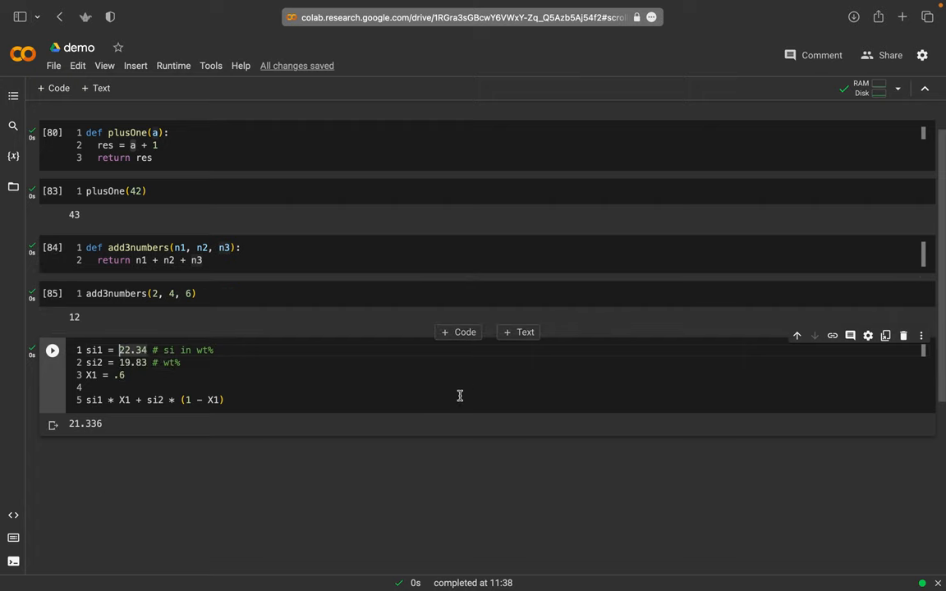
{"action": "left_click", "coordinate": [457, 438]}
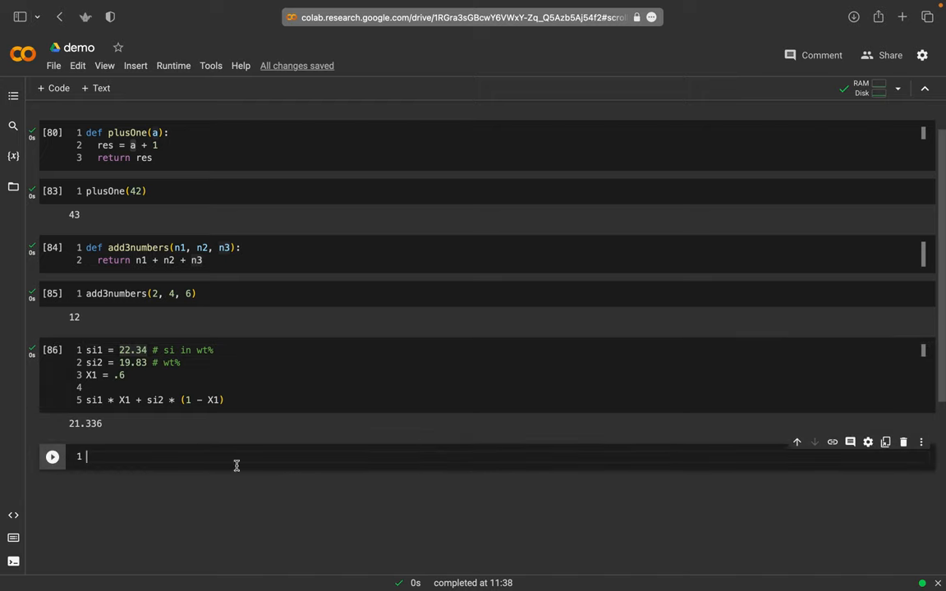
{"action": "type", "text": "des"}
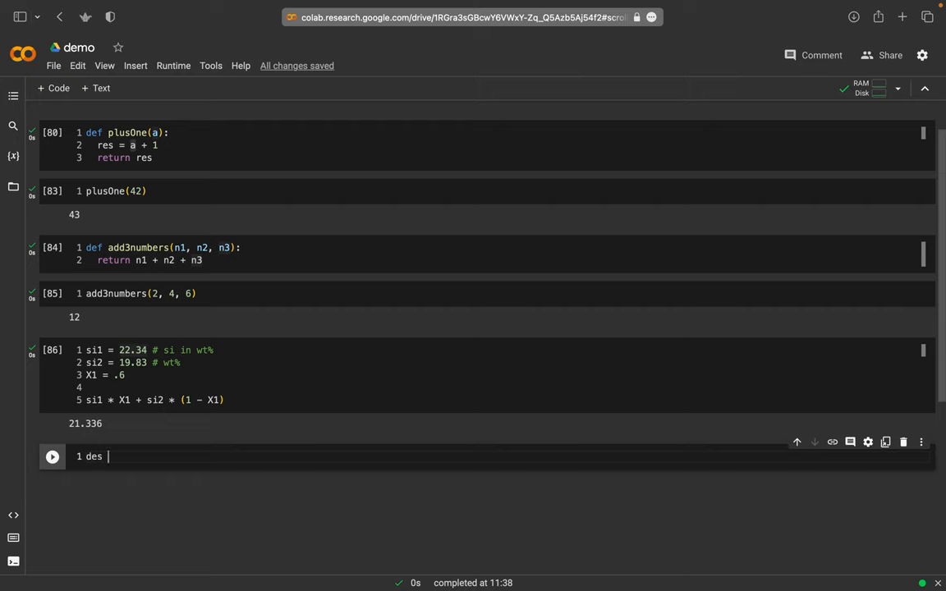
{"action": "type", "text": "def mi"}
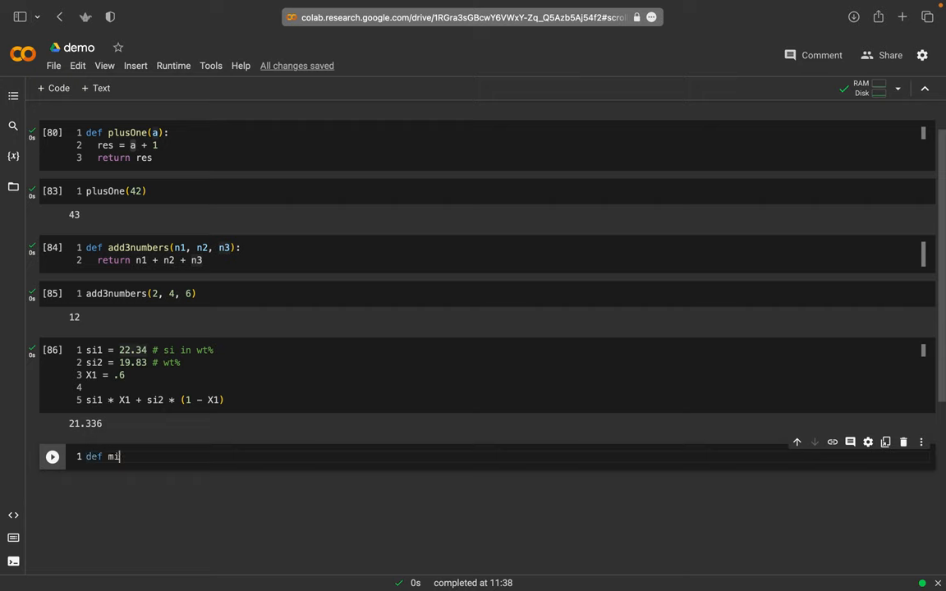
{"action": "type", "text": "x()"}
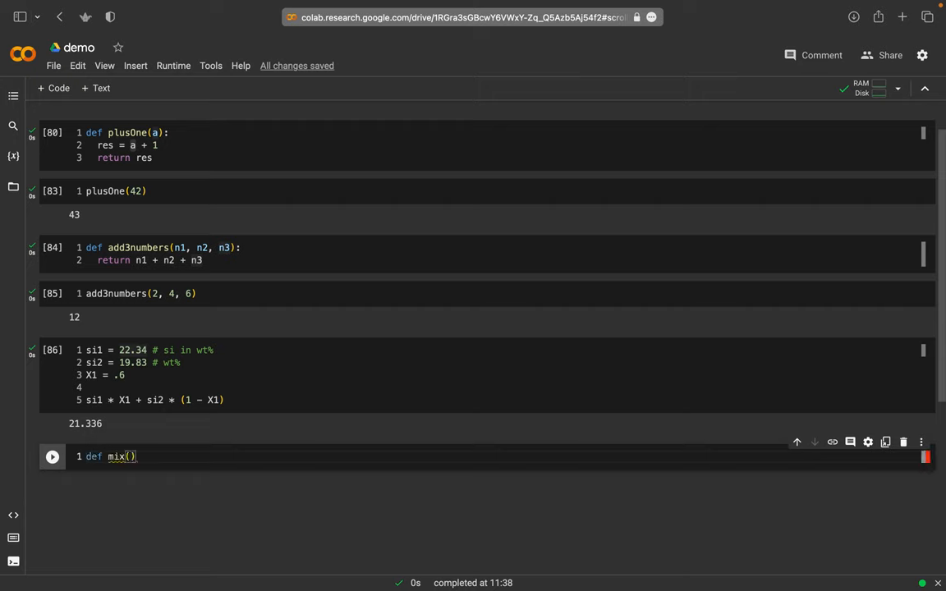
{"action": "type", "text": "el1,"}
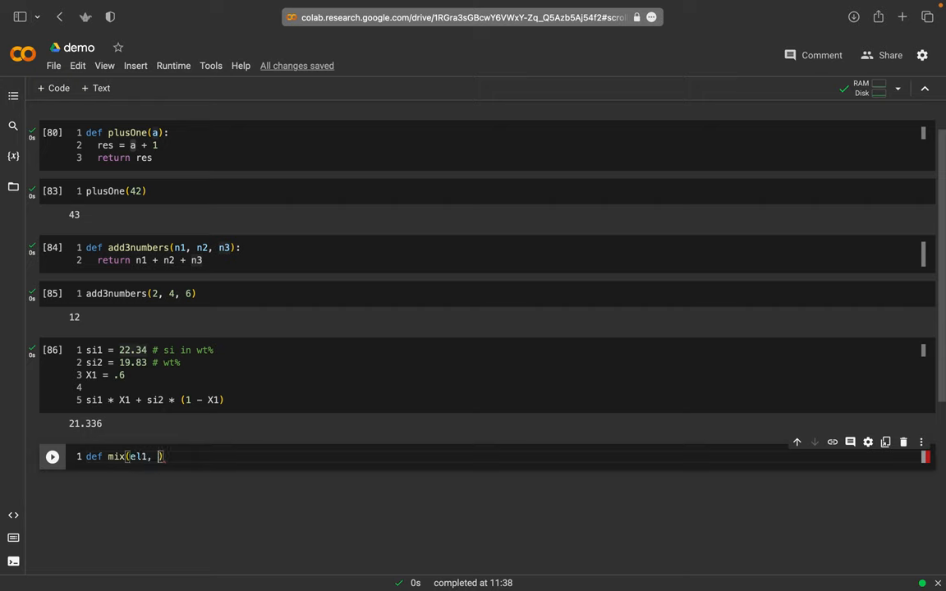
{"action": "type", "text": "el2"}
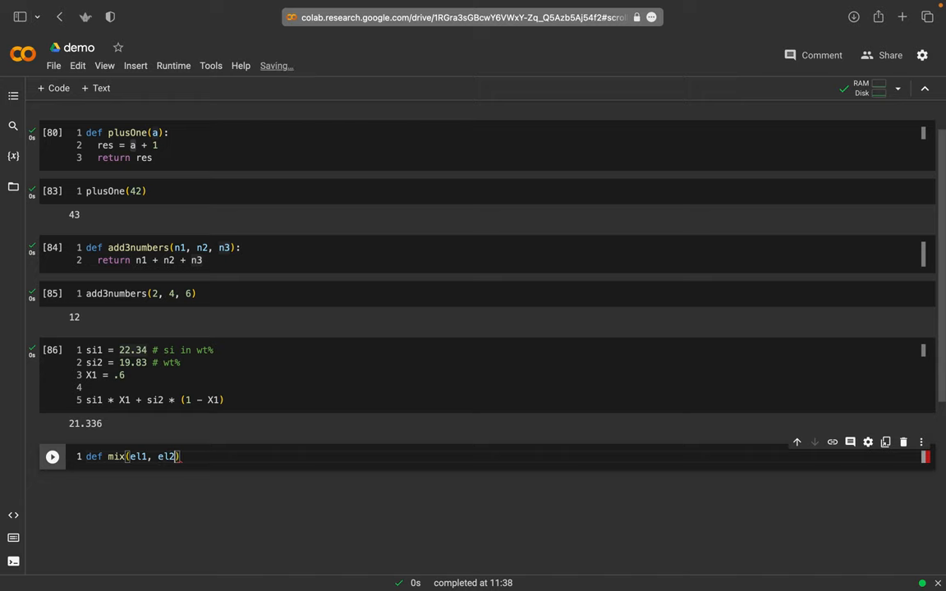
{"action": "type", "text": ", X"}
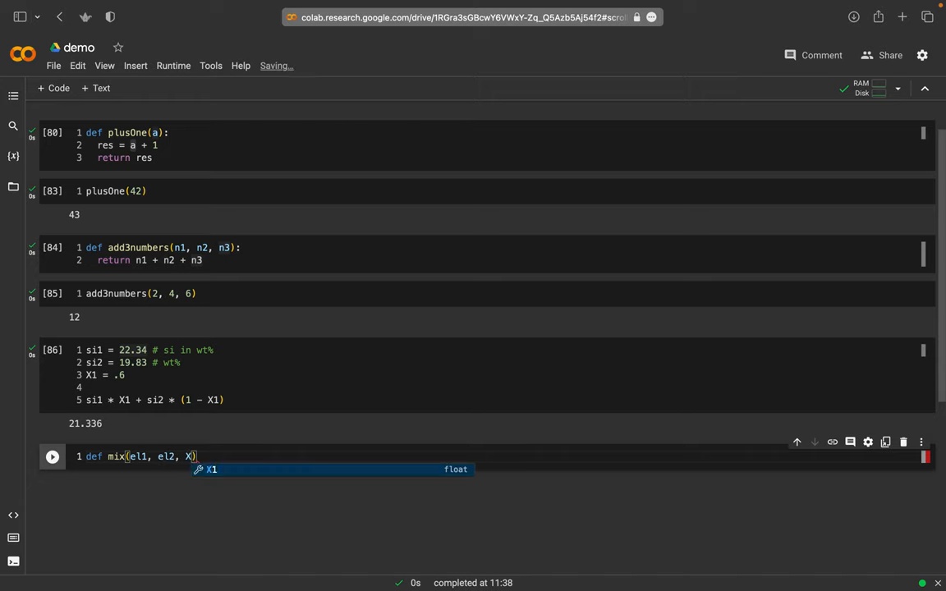
{"action": "type", "text": "):"}
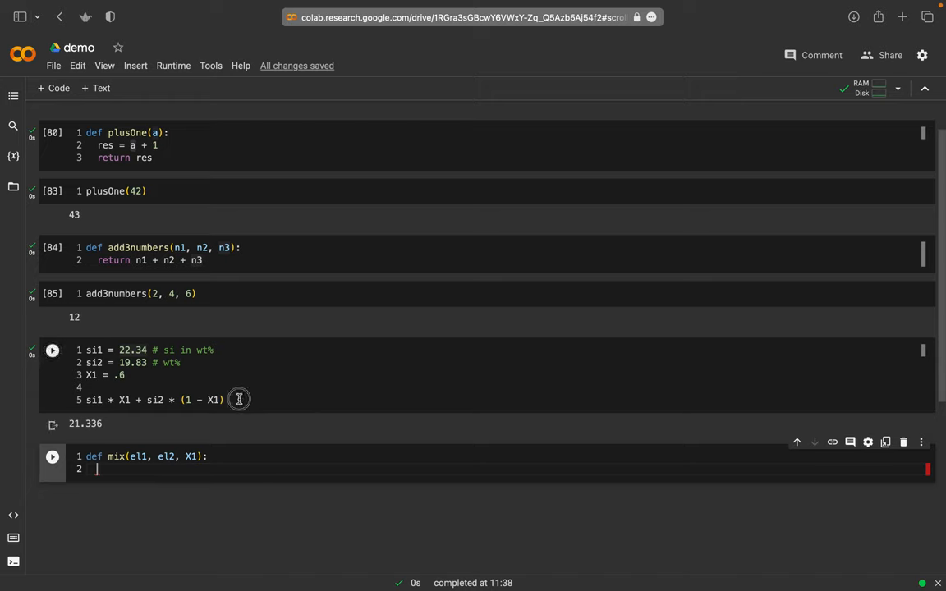
- Copy the expression si1 * X1 + si2 * (1 - X1) as the mix return line
{"action": "triple_click", "coordinate": [156, 401]}
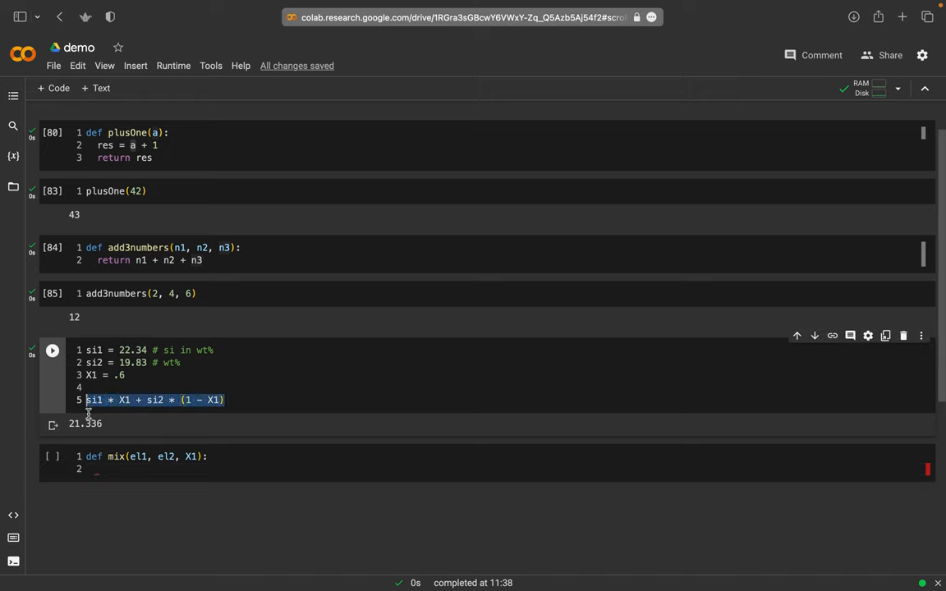
{"action": "type", "text": "si1 * X1 + si2 * (1 - X1)"}
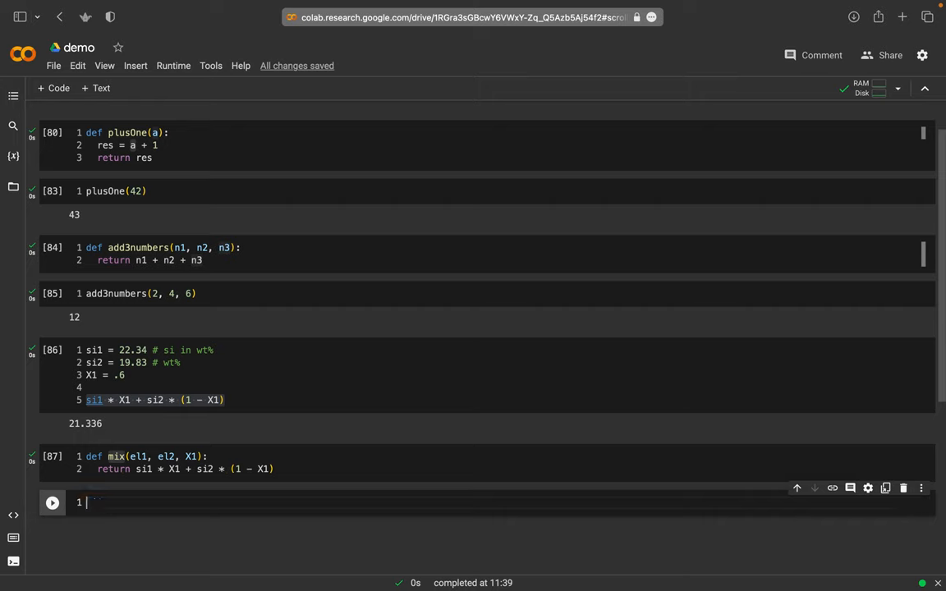
- Write the call mix(22.34, 19.83, .6) in the fresh code cell
{"action": "type", "text": "mix("}
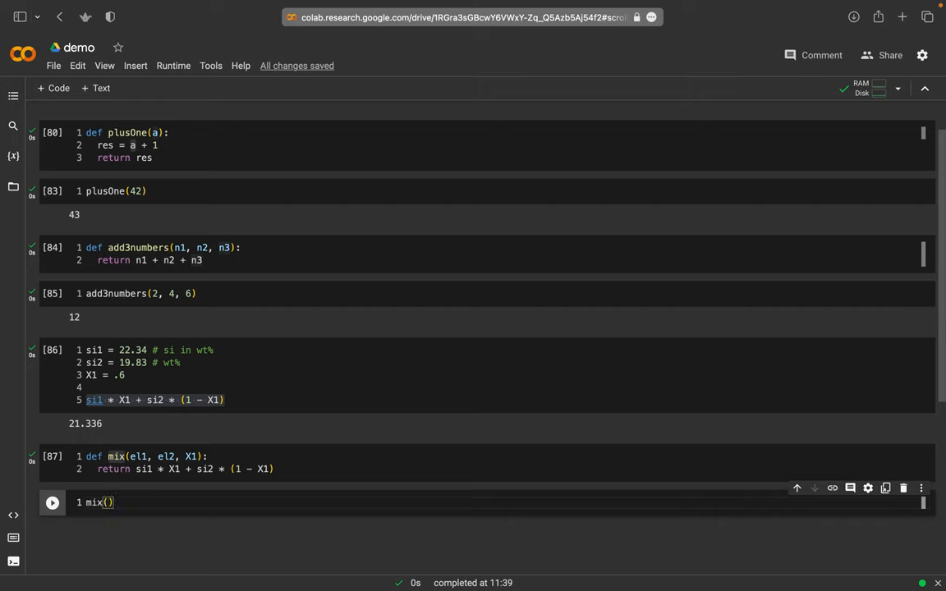
{"action": "type", "text": "22.34,"}
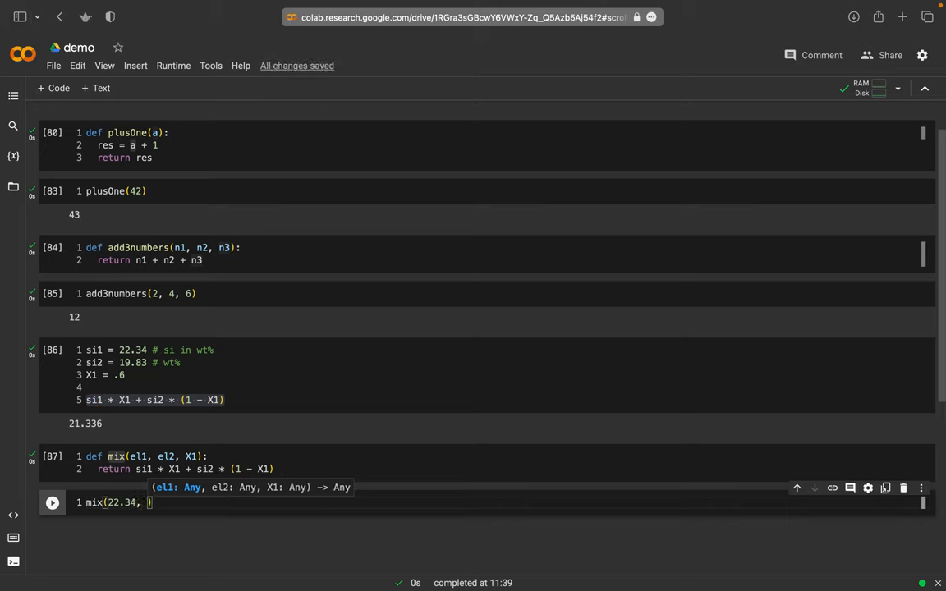
{"action": "type", "text": "19.83"}
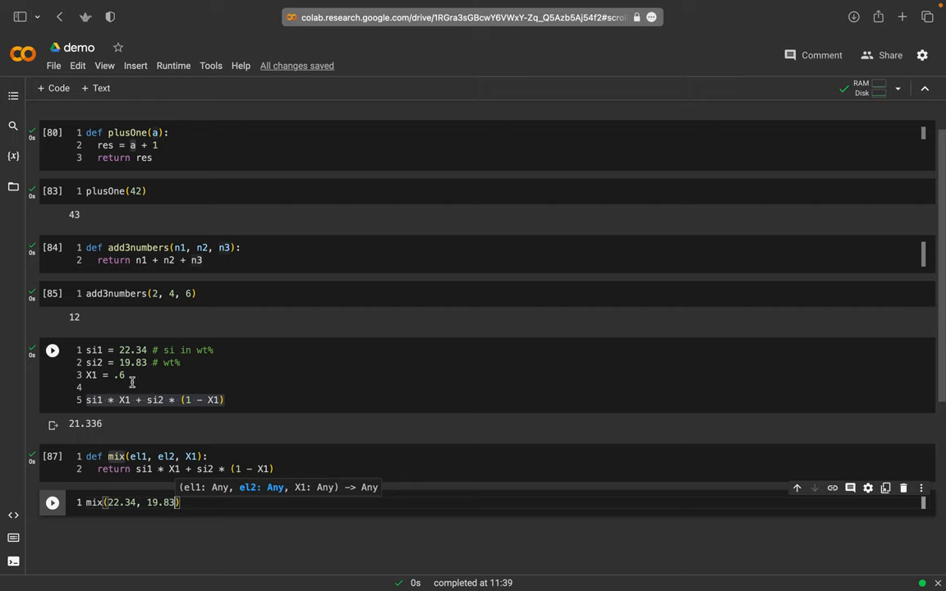
{"action": "mouse_move", "coordinate": [144, 427]}
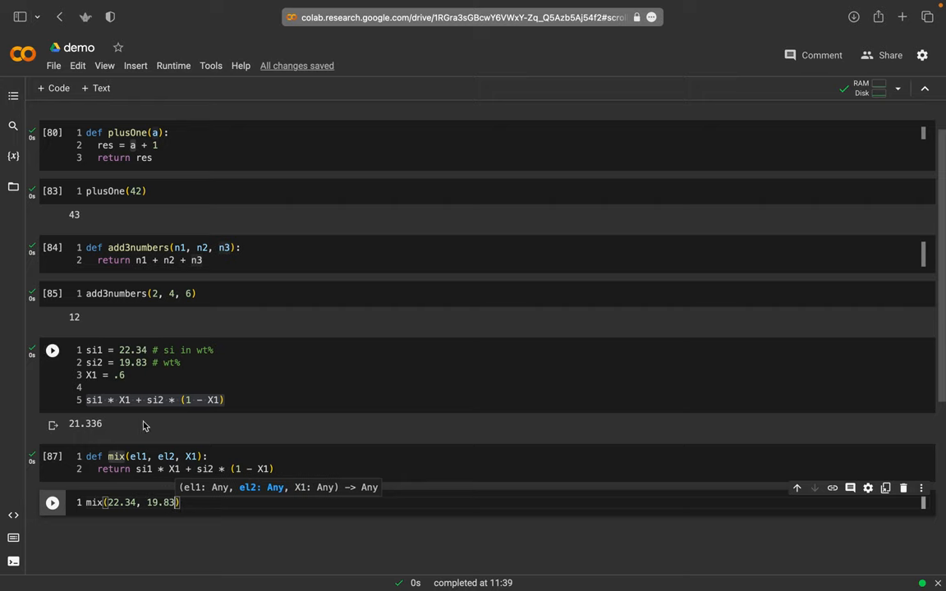
{"action": "type", "text": ", X1"}
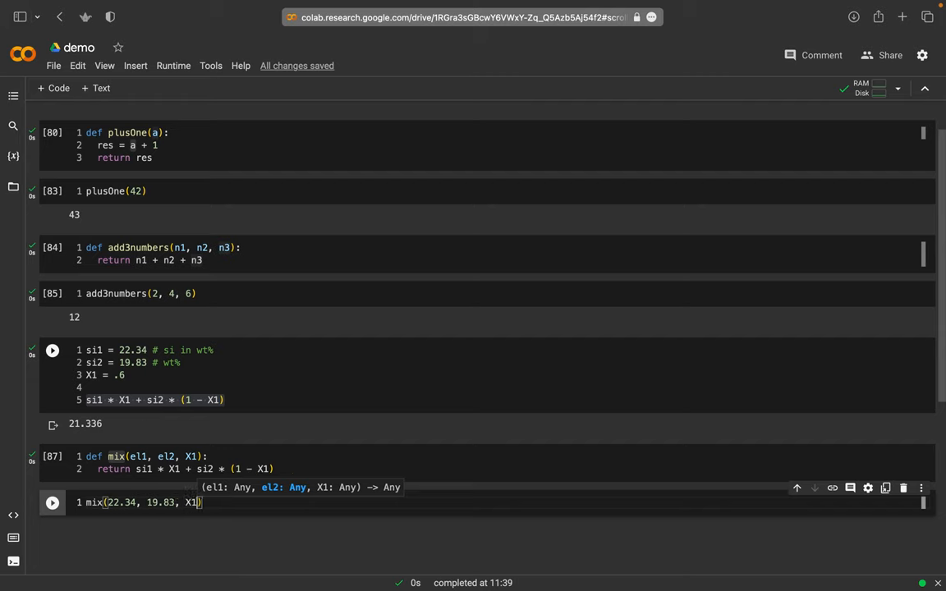
{"action": "type", "text": ".6"}
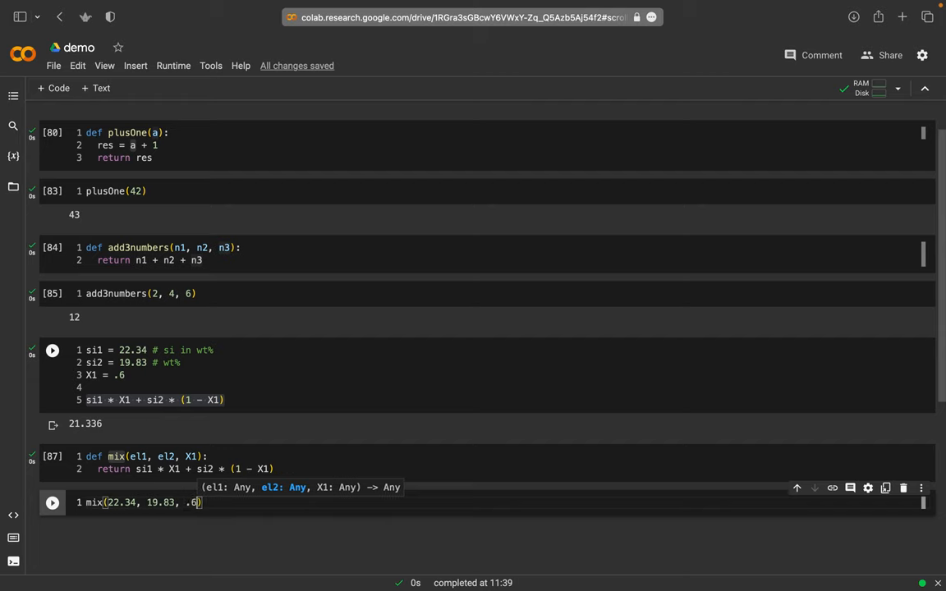